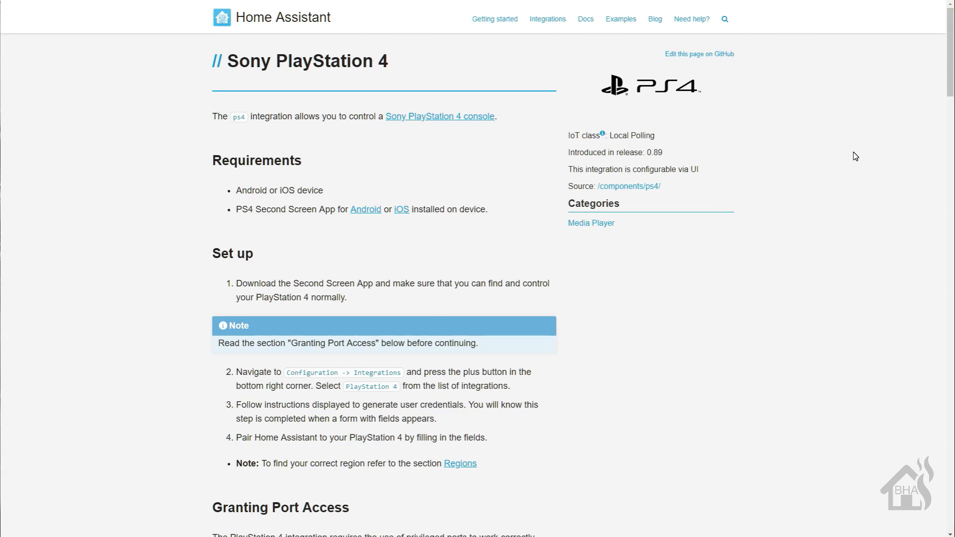
# Read the PS4 docs through Set up, Port Access, Regions and Services to the Available Commands table.
pyautogui.scroll(-3)
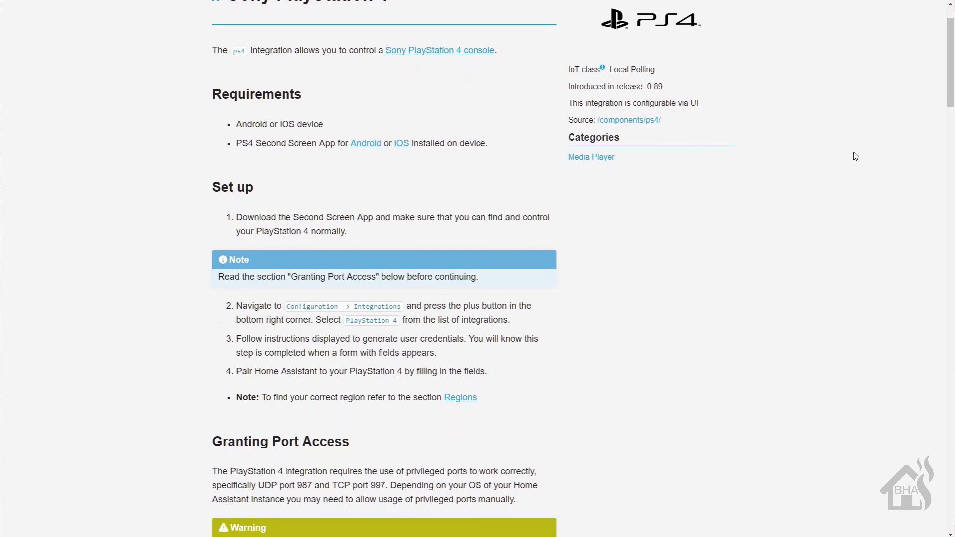
pyautogui.scroll(-3)
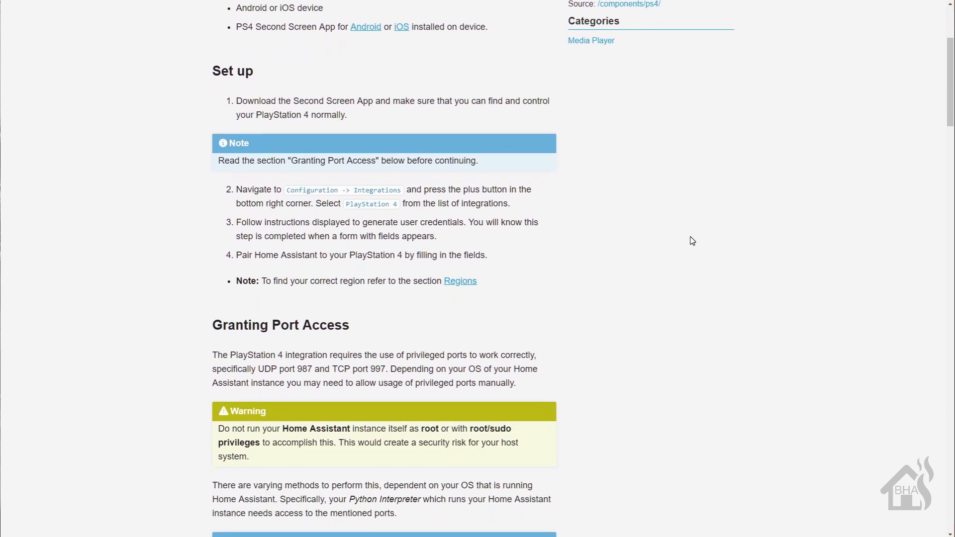
pyautogui.scroll(-3)
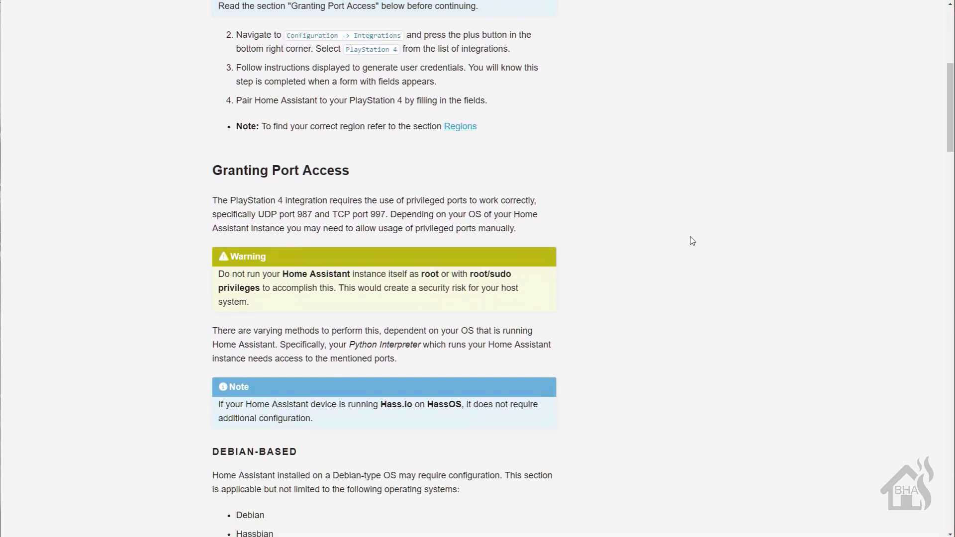
pyautogui.scroll(-3)
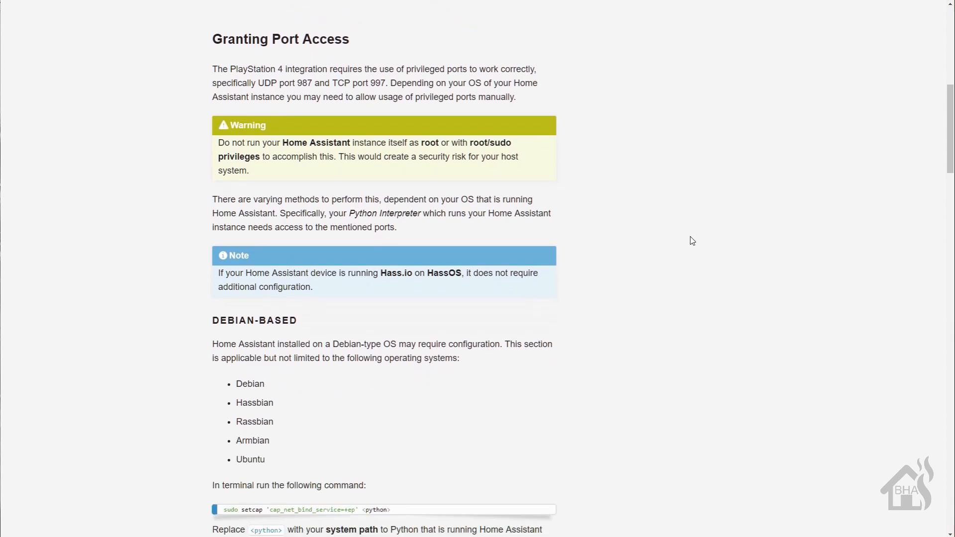
pyautogui.scroll(-3)
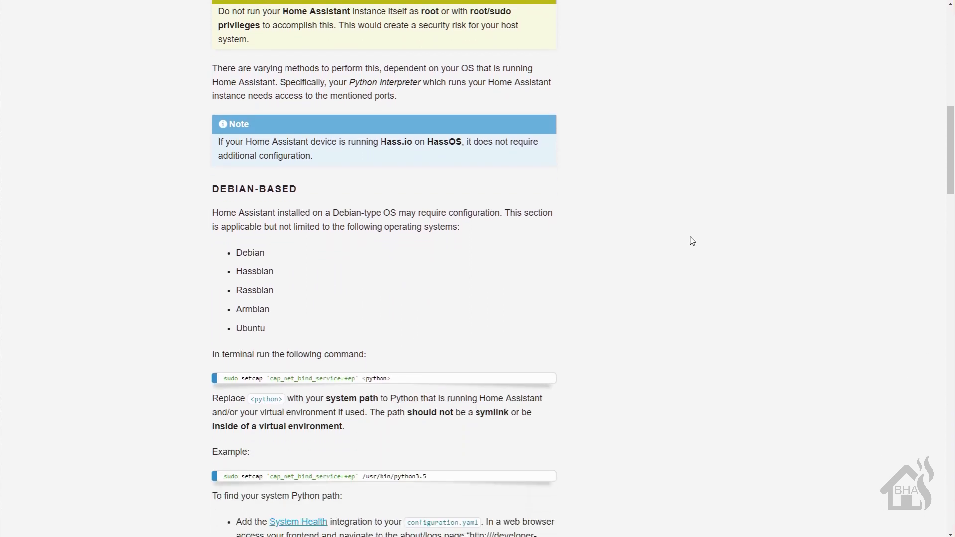
pyautogui.scroll(-3)
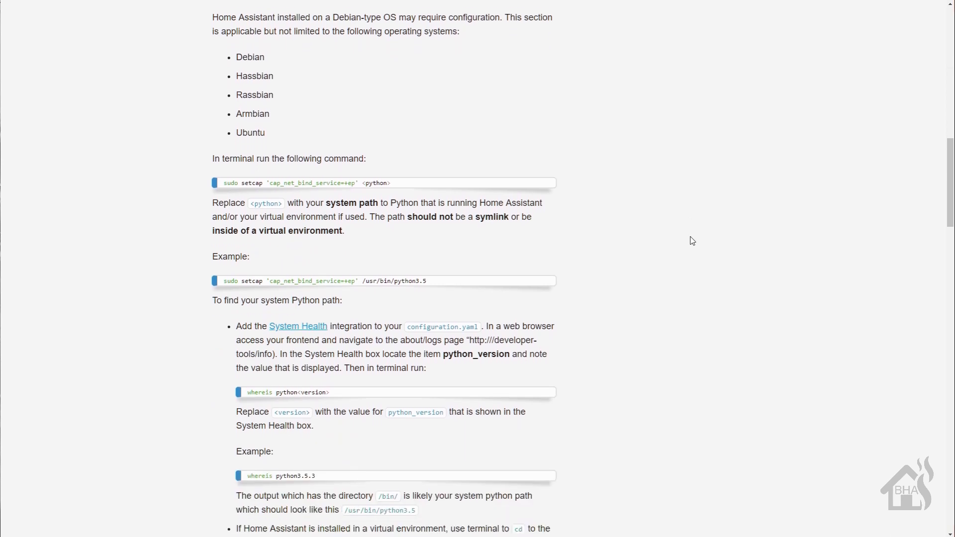
pyautogui.scroll(-3)
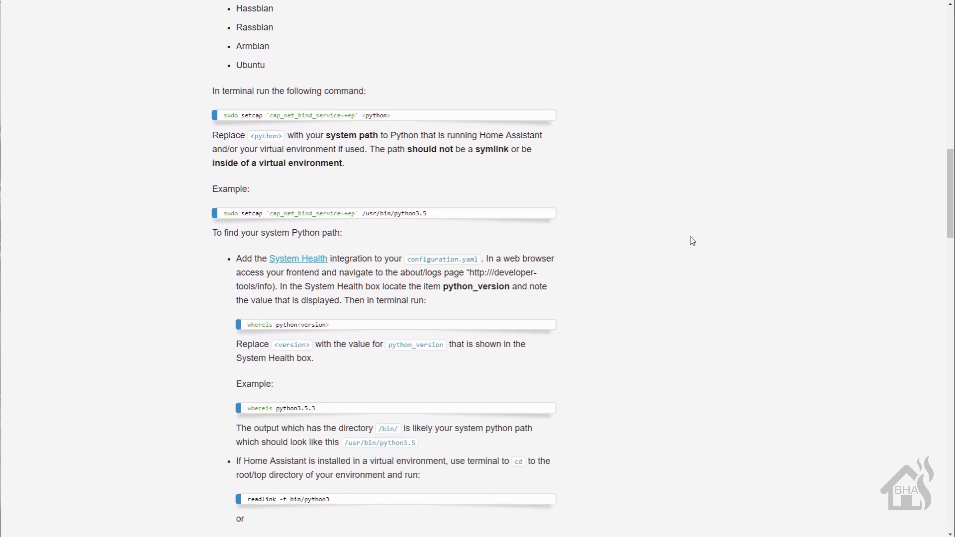
pyautogui.scroll(-3)
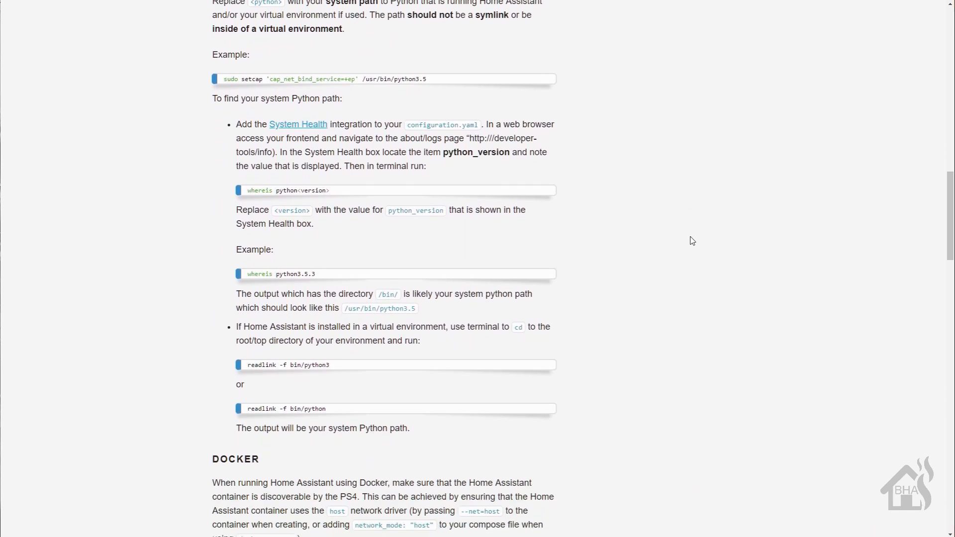
pyautogui.scroll(-3)
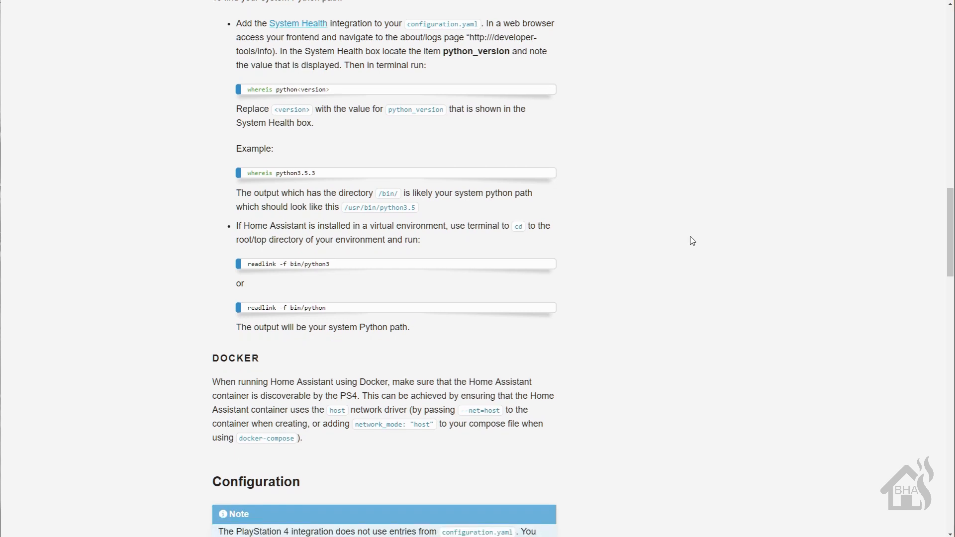
pyautogui.scroll(-3)
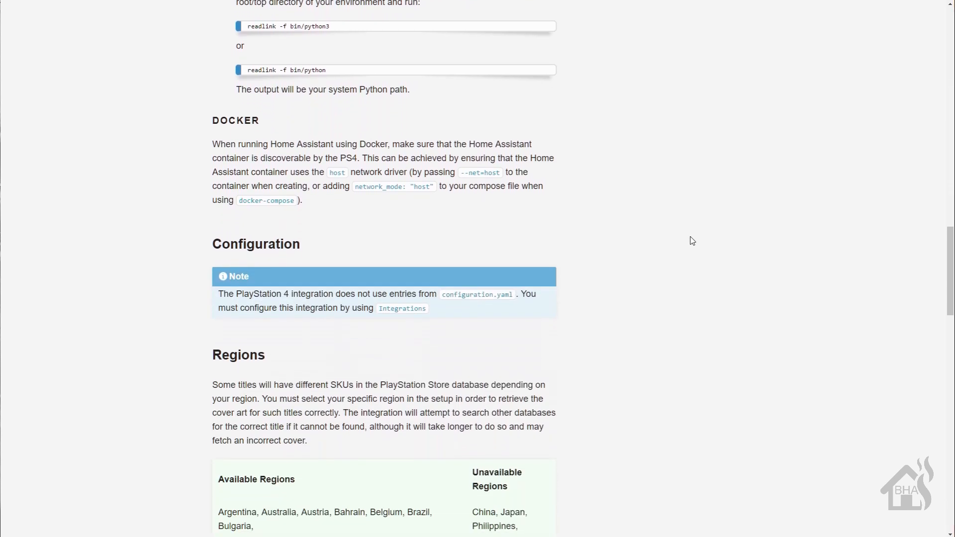
pyautogui.scroll(-3)
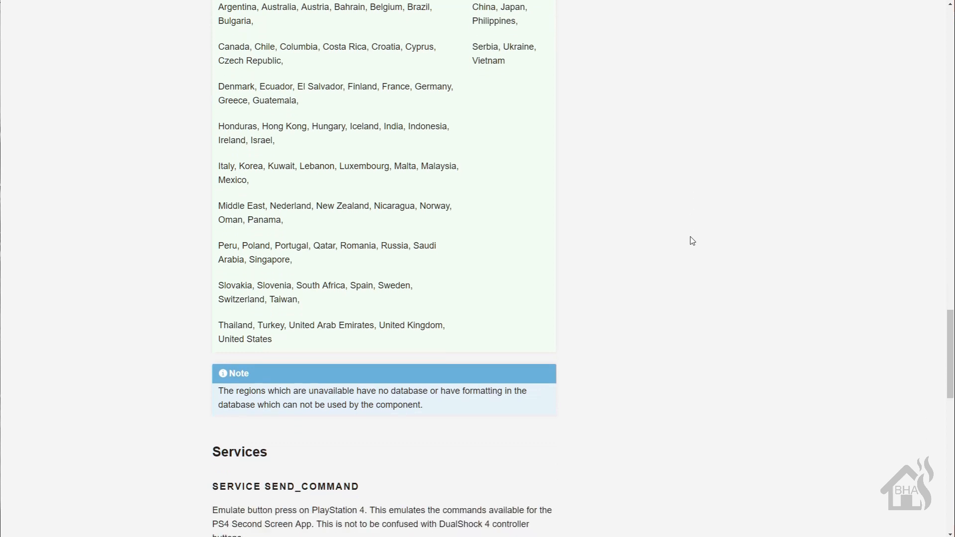
pyautogui.scroll(-3)
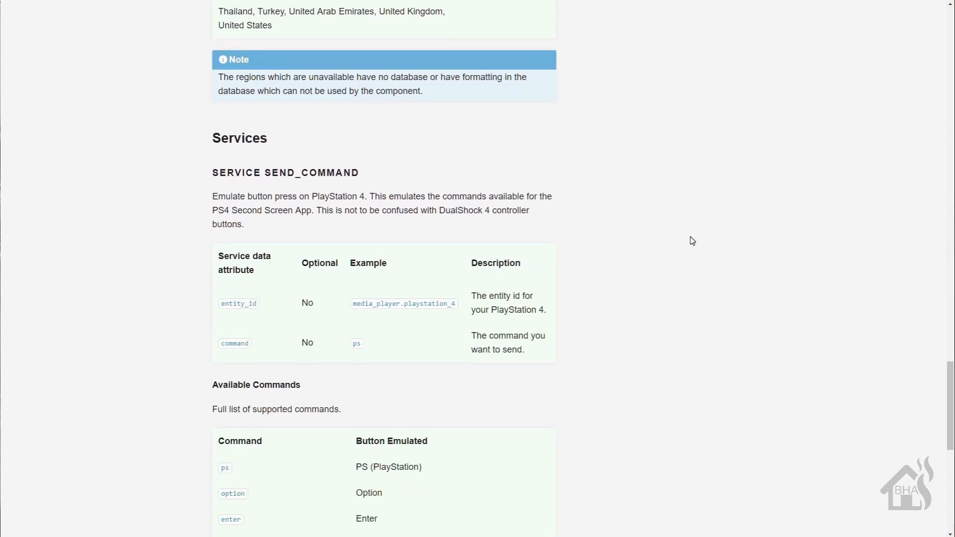
pyautogui.scroll(-3)
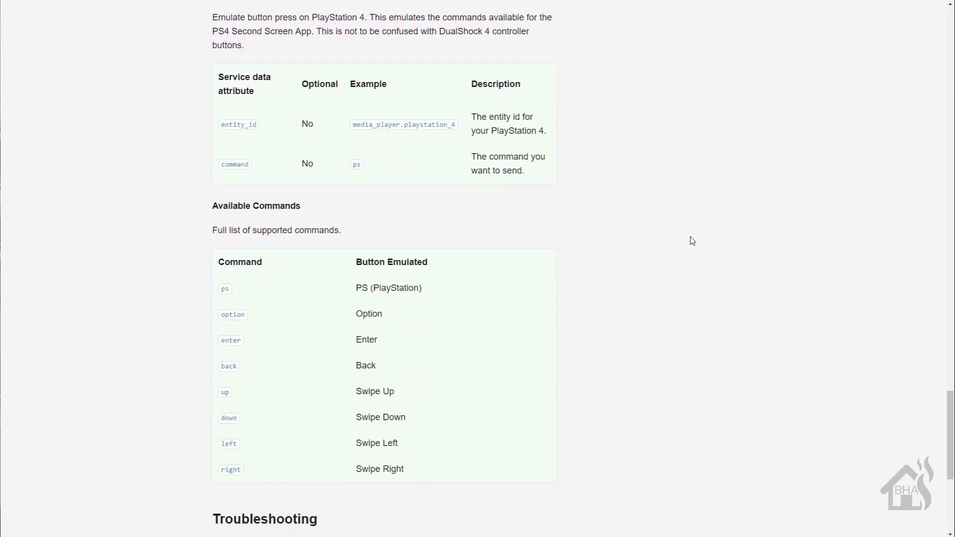
pyautogui.scroll(-3)
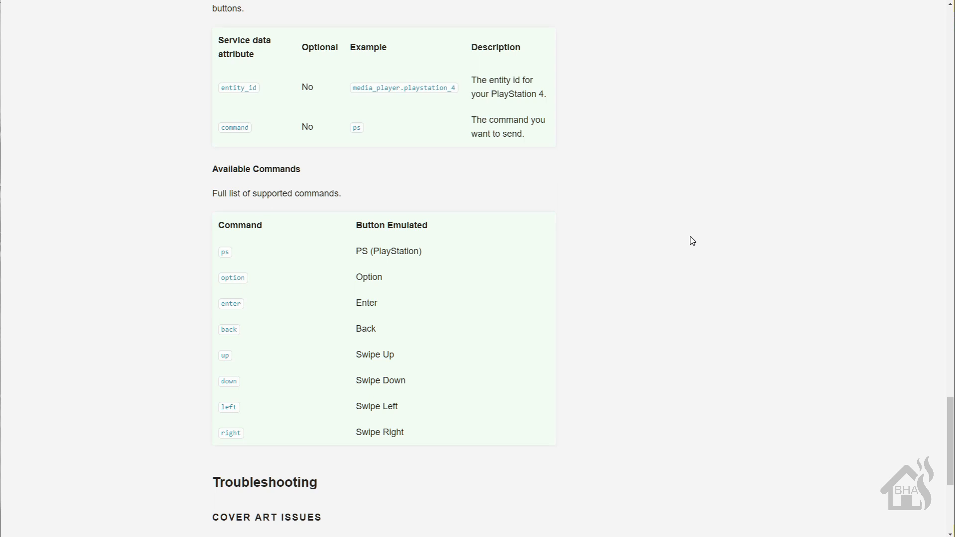
pyautogui.scroll(3)
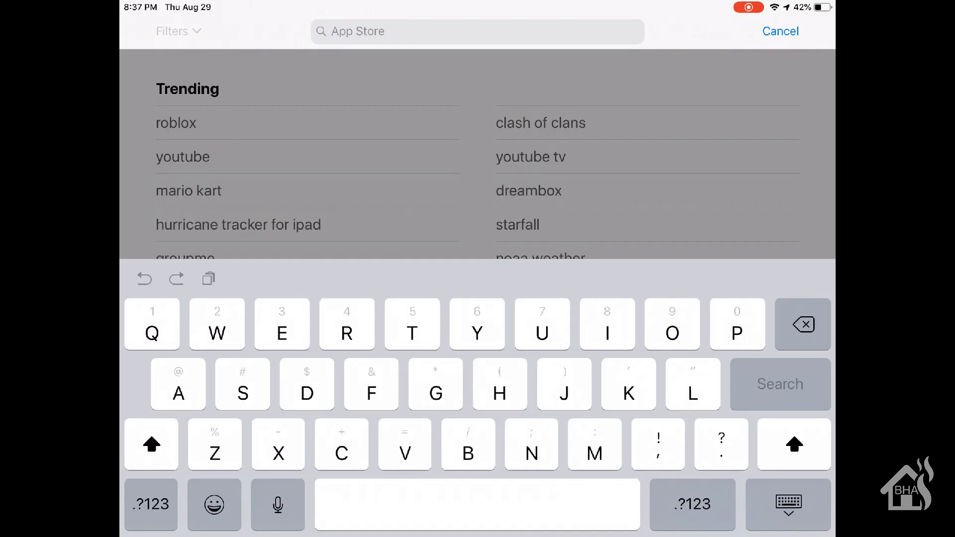
# Search the App Store for 'Second sc' and pick the ps4 second screen suggestion.
pyautogui.write('Seco')
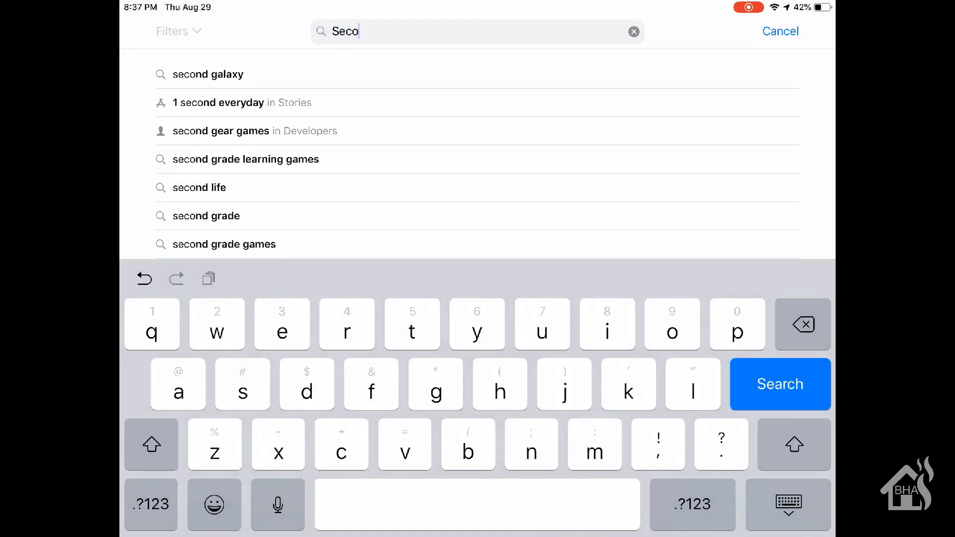
pyautogui.write('nd')
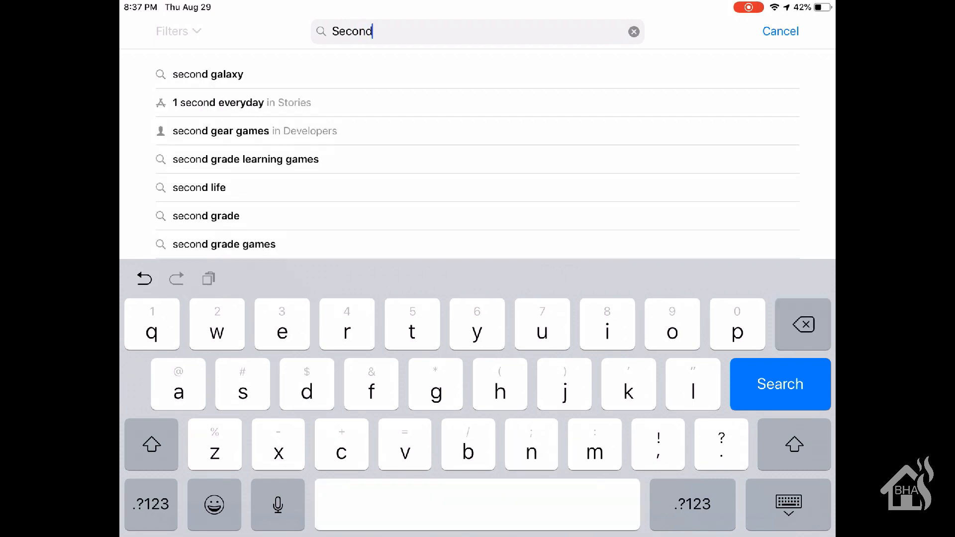
pyautogui.write('sc')
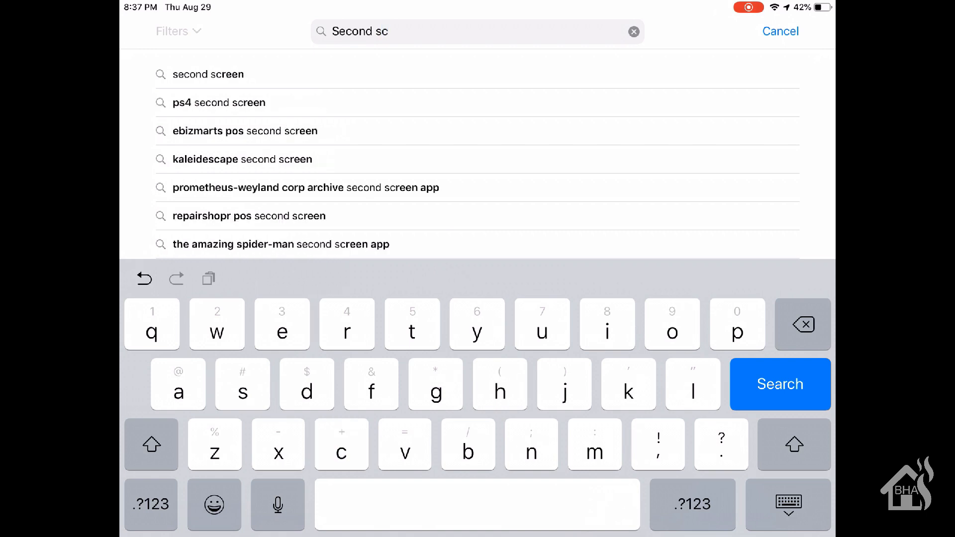
pyautogui.click(219, 102)
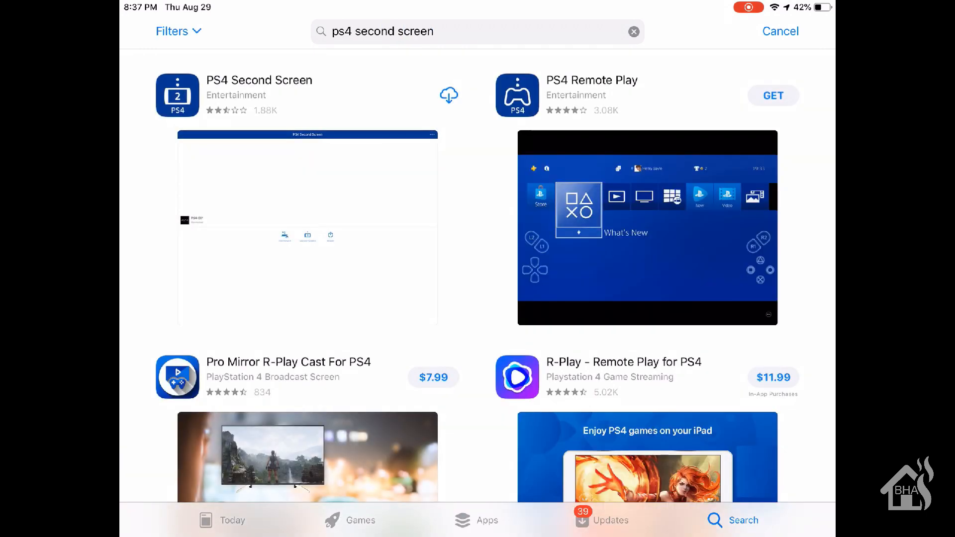
# Install the PS4 Second Screen app and launch it.
pyautogui.click(449, 96)
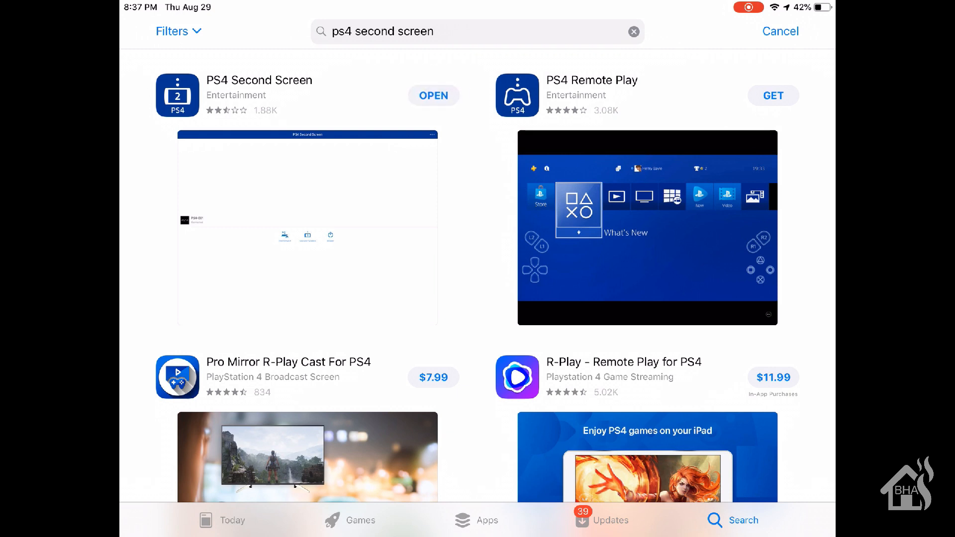
pyautogui.click(432, 95)
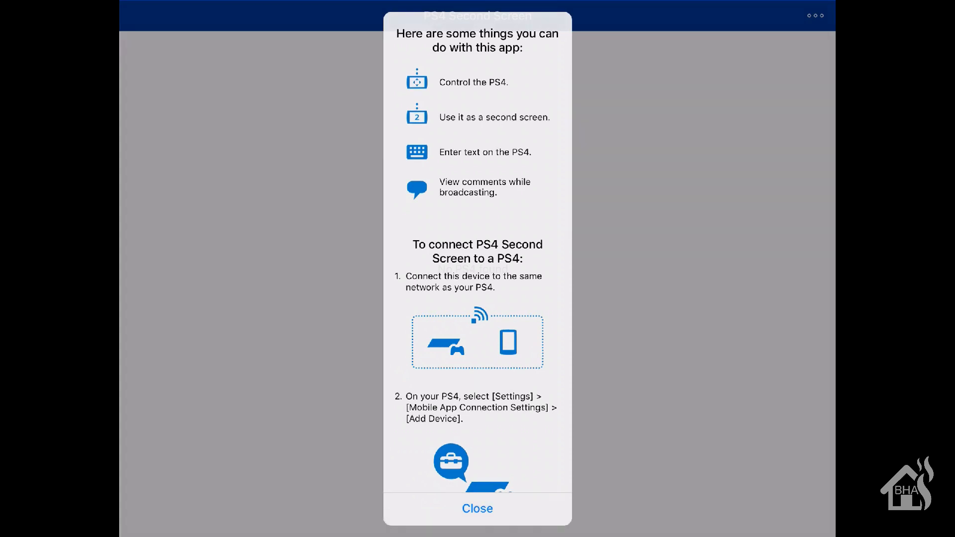
# Dismiss the intro card and refresh the network search to find the PS4-375 console.
pyautogui.click(477, 509)
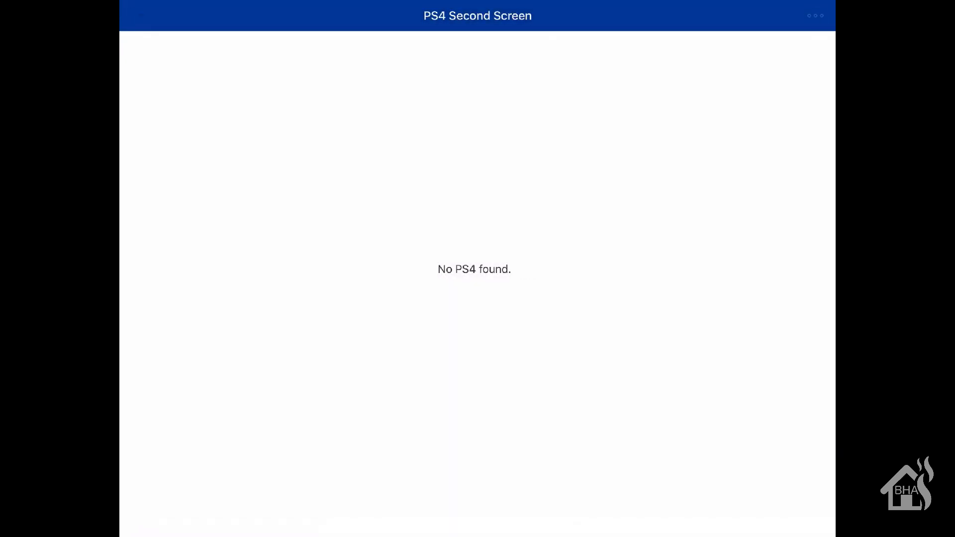
pyautogui.click(815, 15)
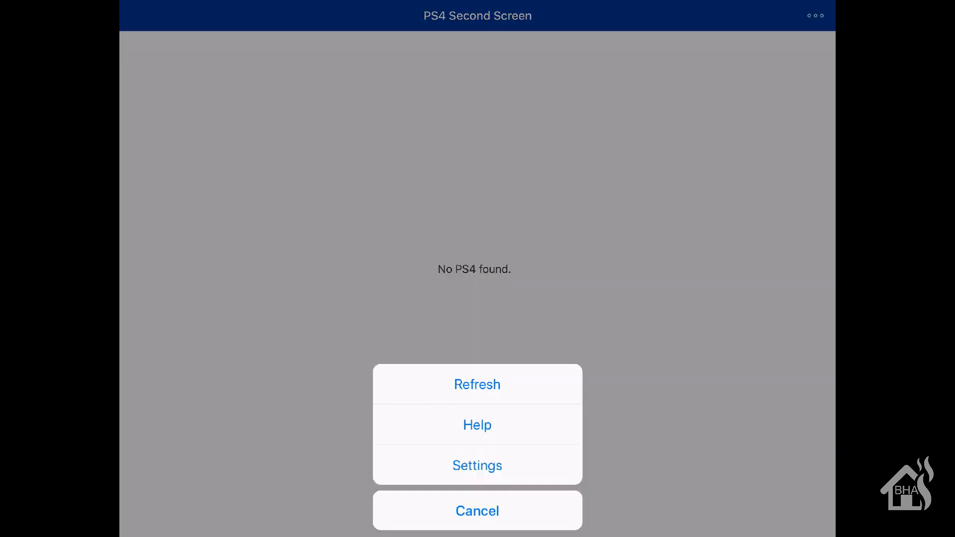
pyautogui.click(476, 384)
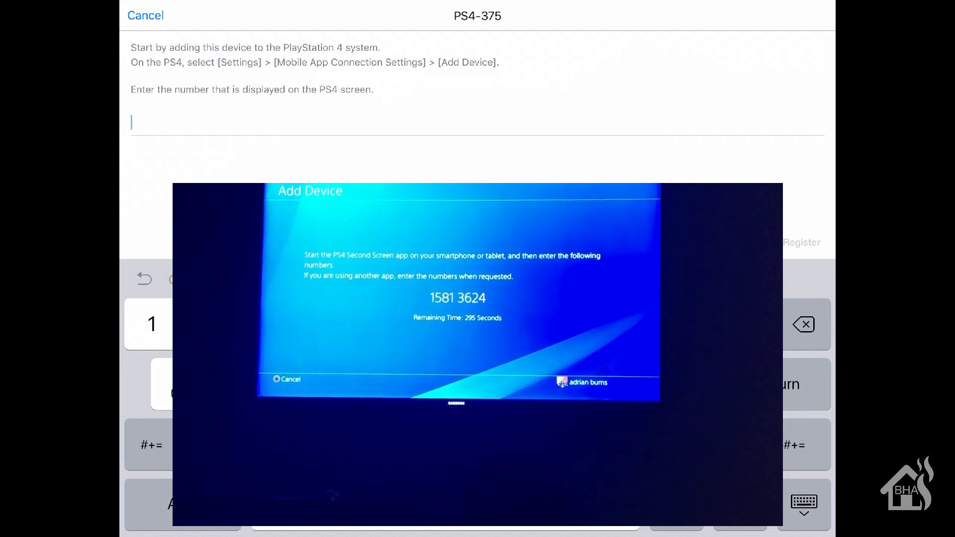
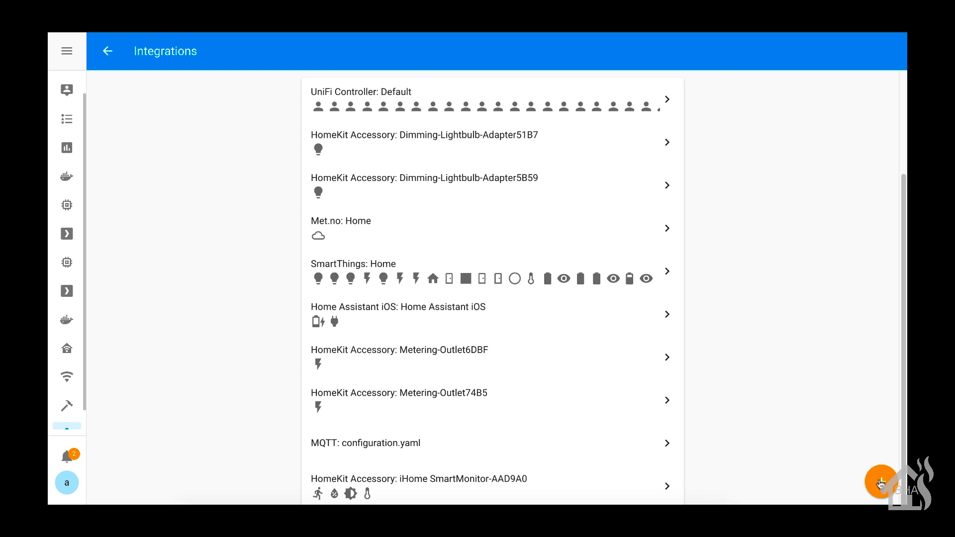
# Start adding a new integration and choose PlayStation 4 from the list.
pyautogui.click(880, 481)
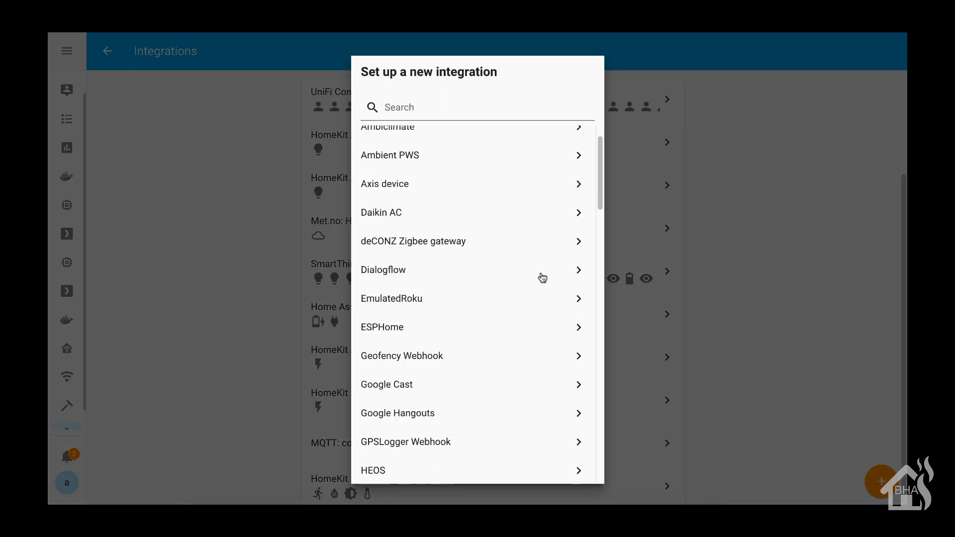
pyautogui.scroll(-3)
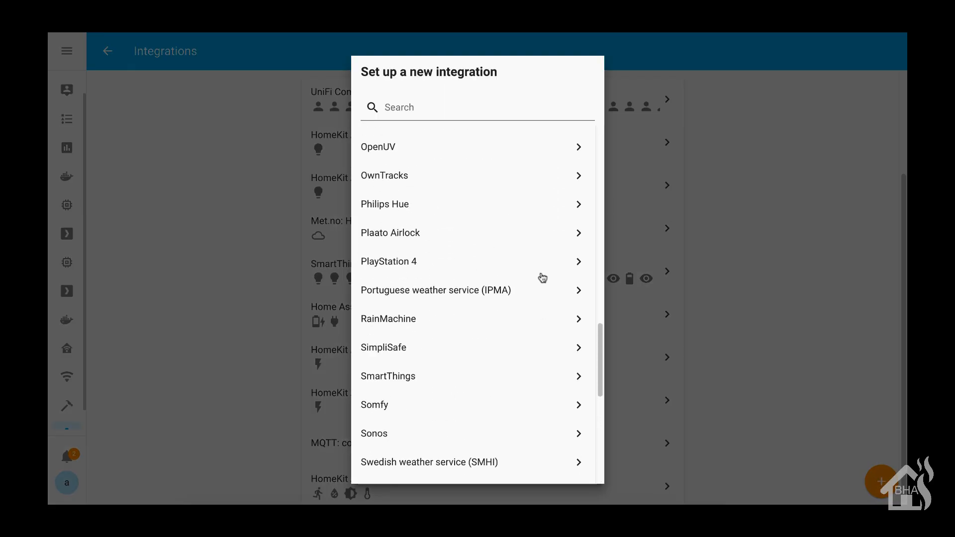
pyautogui.click(388, 262)
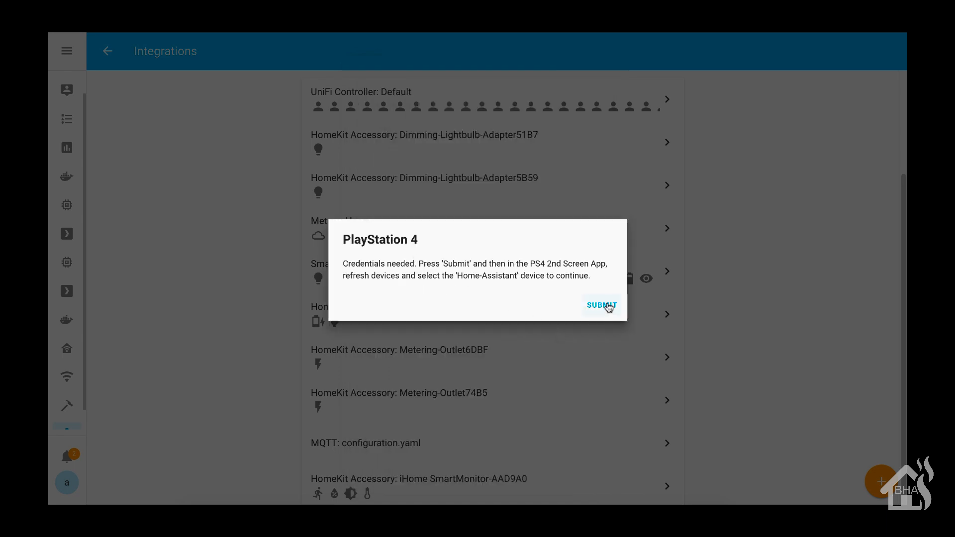
# Submit the credentials request and pick Home-Assistant in PS4 Second Screen for pairing.
pyautogui.click(600, 306)
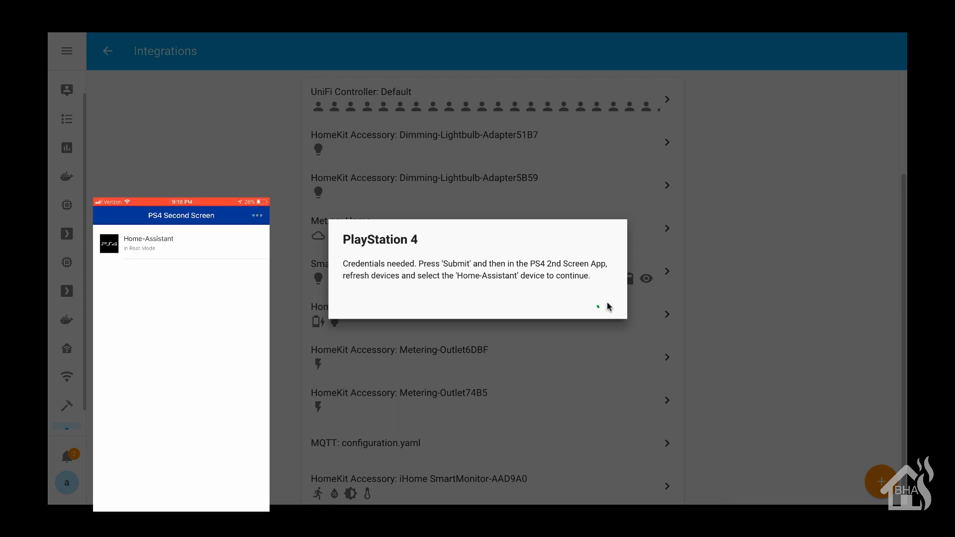
pyautogui.click(599, 303)
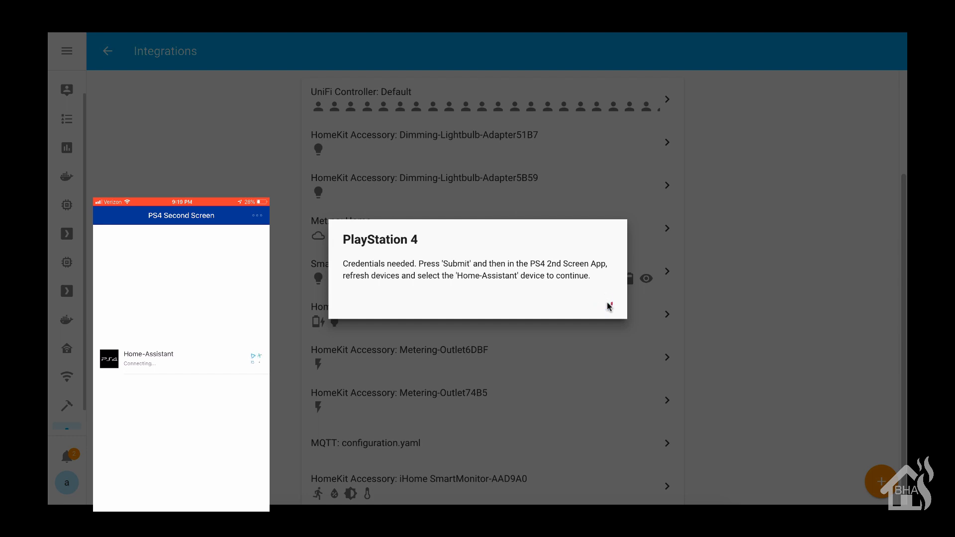
pyautogui.click(607, 306)
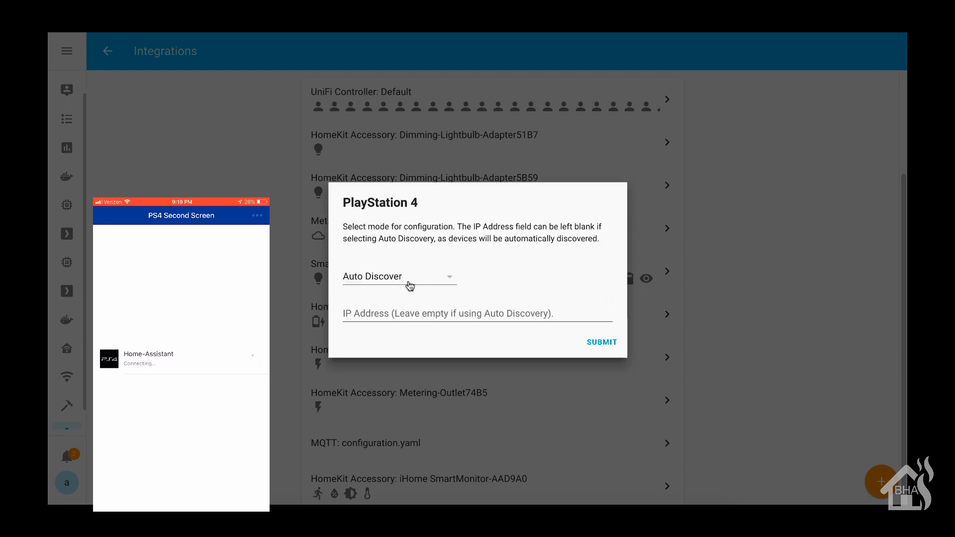
# Set configuration mode to Manual Entry with IP address 10.10.10.41 and submit.
pyautogui.click(398, 276)
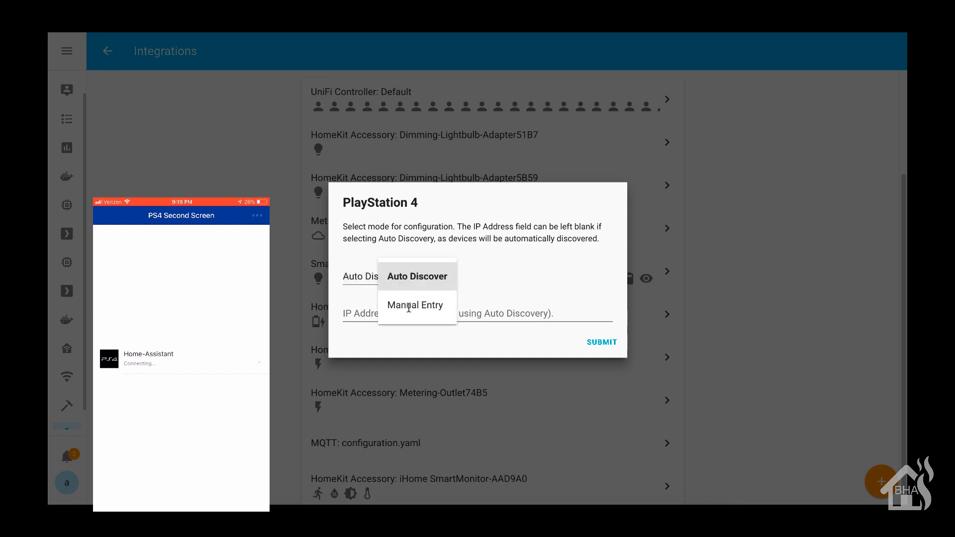
pyautogui.click(414, 304)
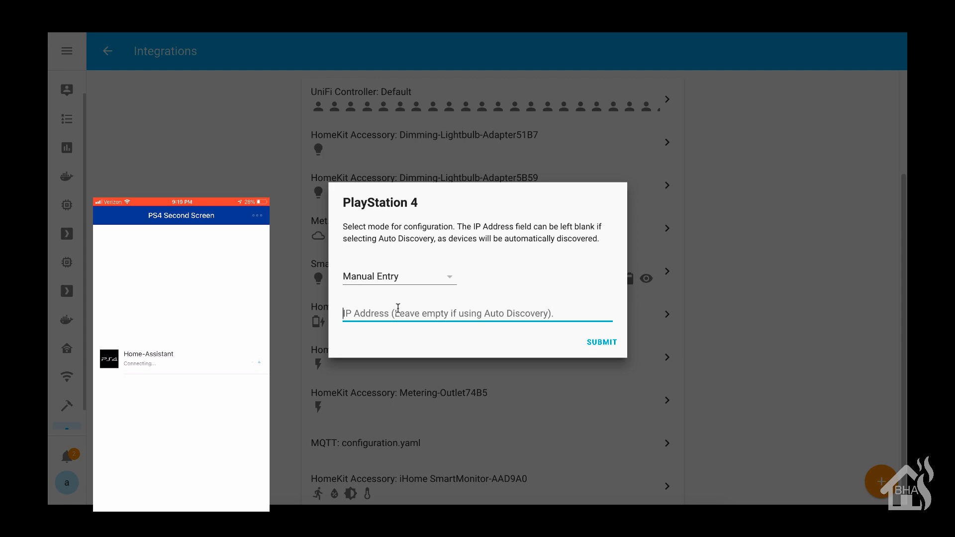
pyautogui.write('1')
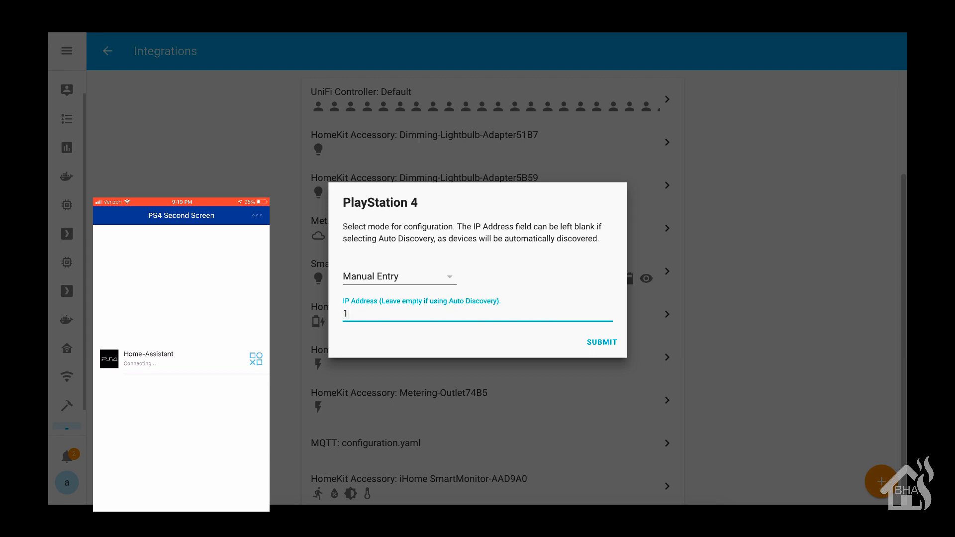
pyautogui.write('0.1')
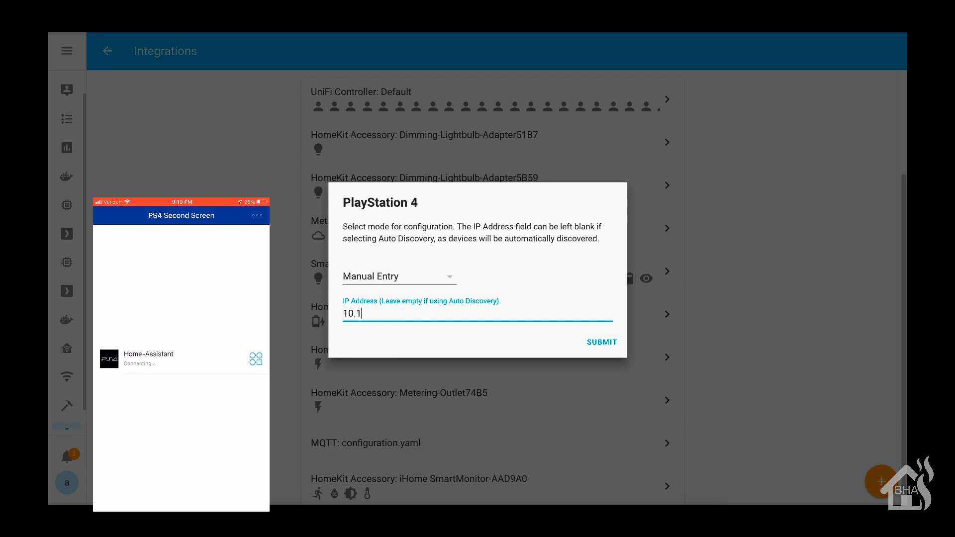
pyautogui.write('0.10.41')
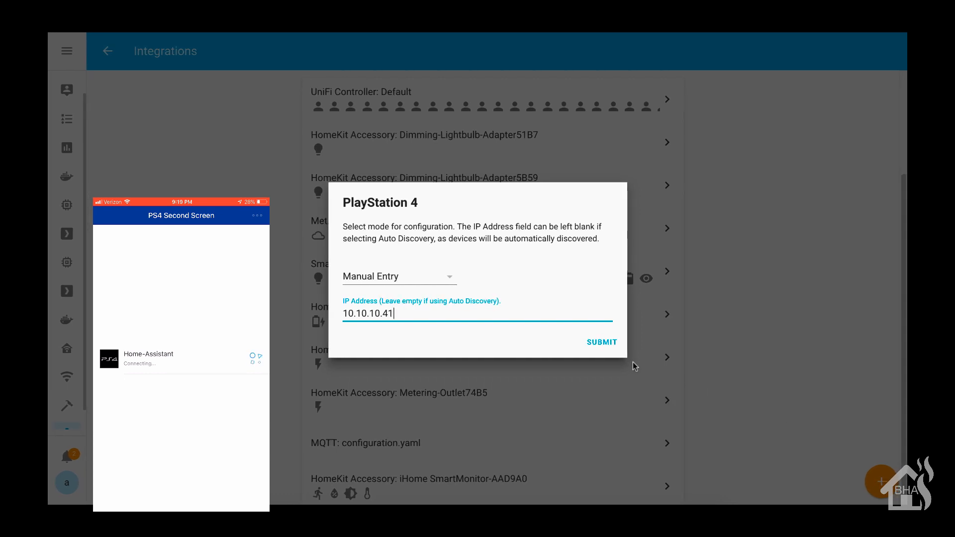
pyautogui.click(600, 341)
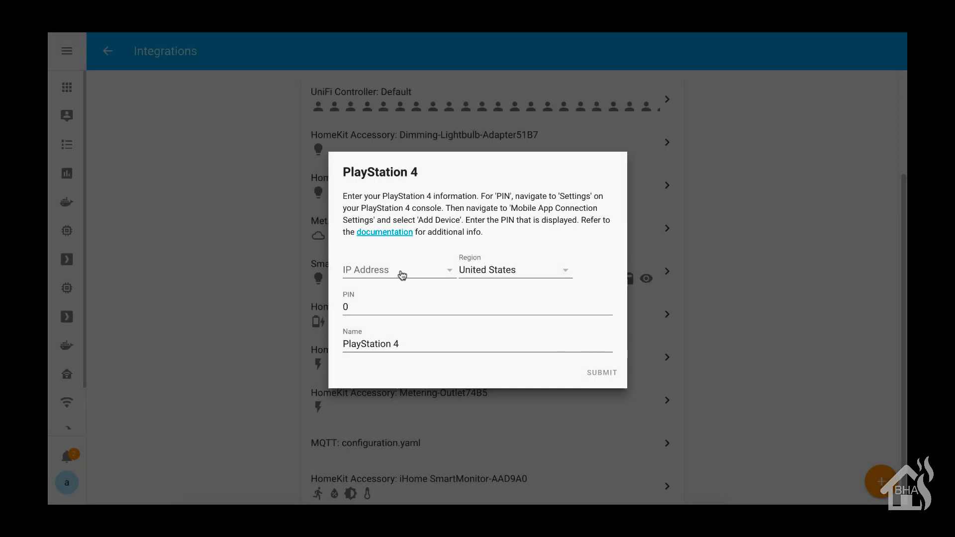
pyautogui.click(396, 269)
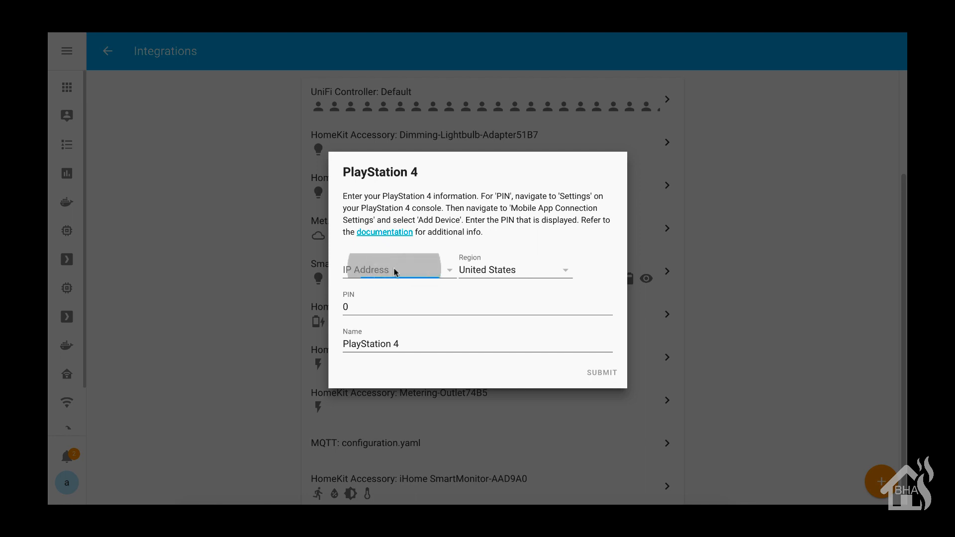
pyautogui.write('10.10.10.41')
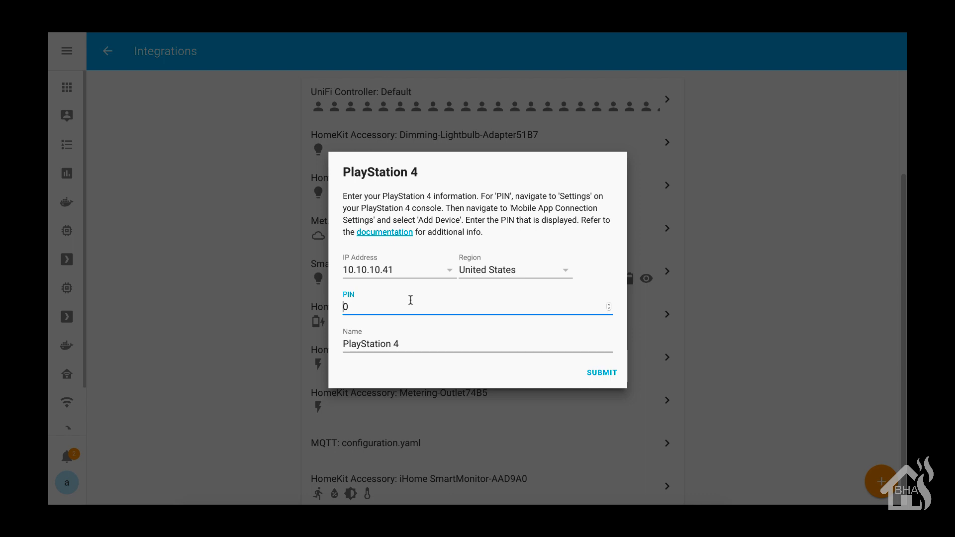
pyautogui.moveTo(410, 299)
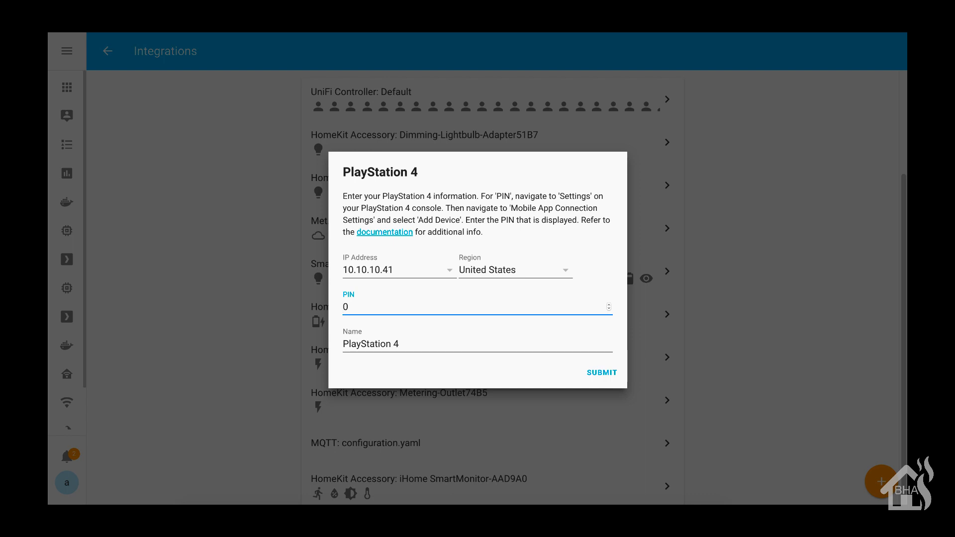
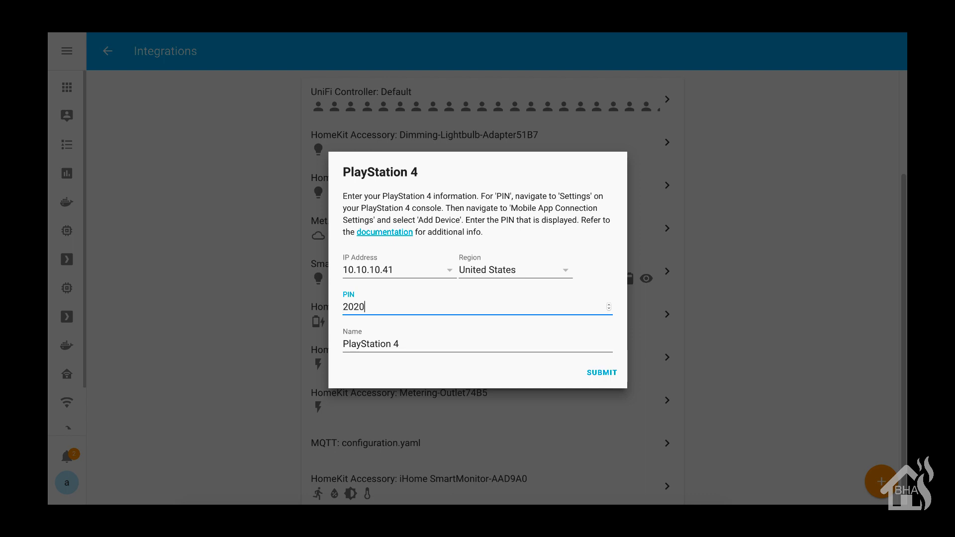
pyautogui.press('Backspace')
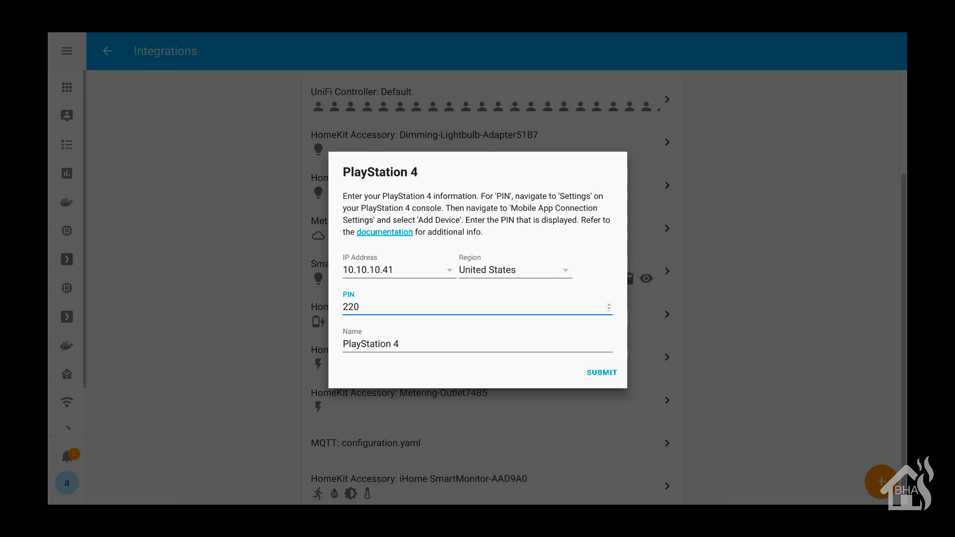
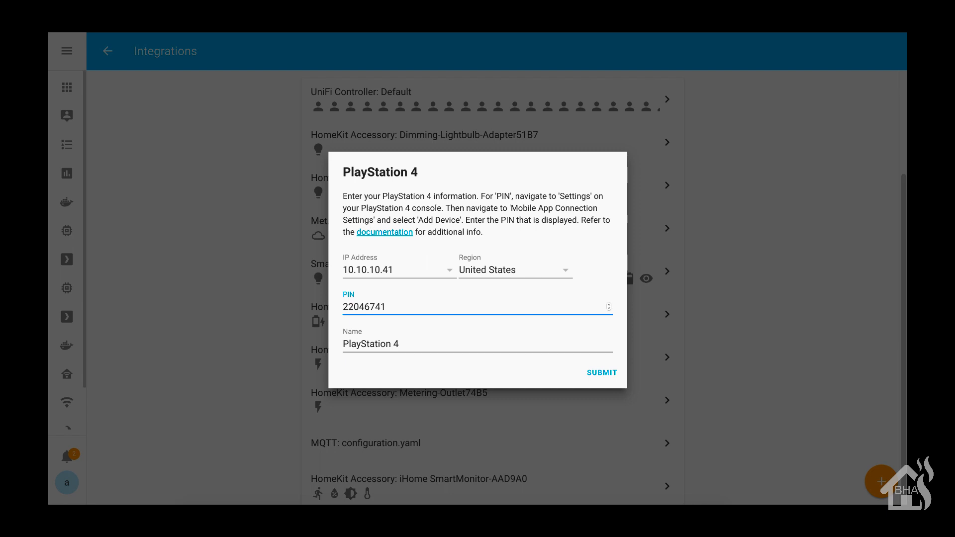
pyautogui.click(601, 372)
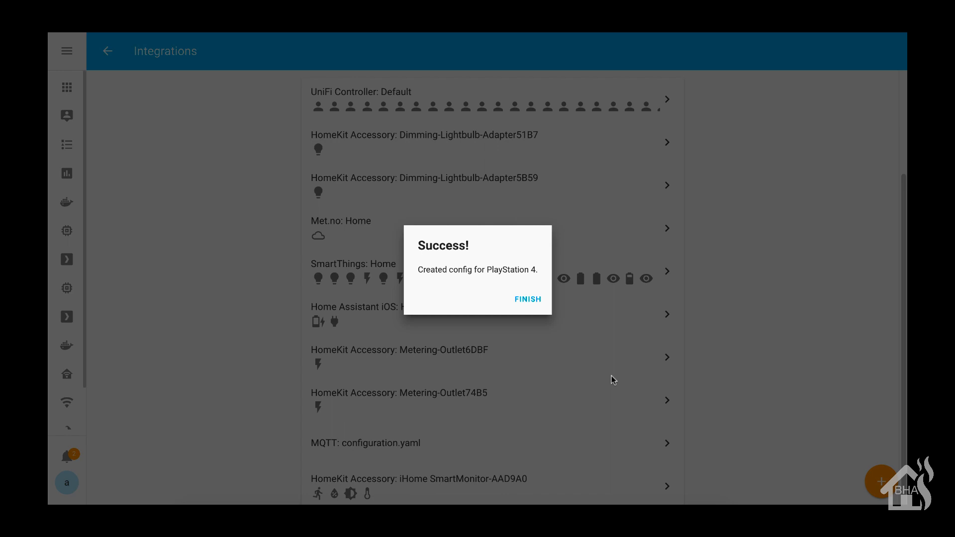
pyautogui.moveTo(589, 356)
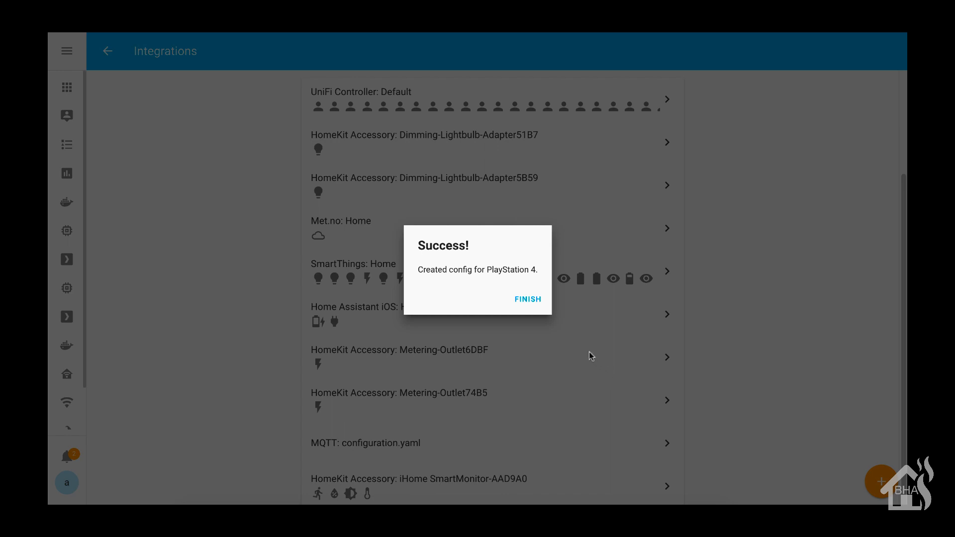
# Finish the success dialog, check PlayStation 4 in Integrations, and return to the Home dashboard.
pyautogui.click(527, 300)
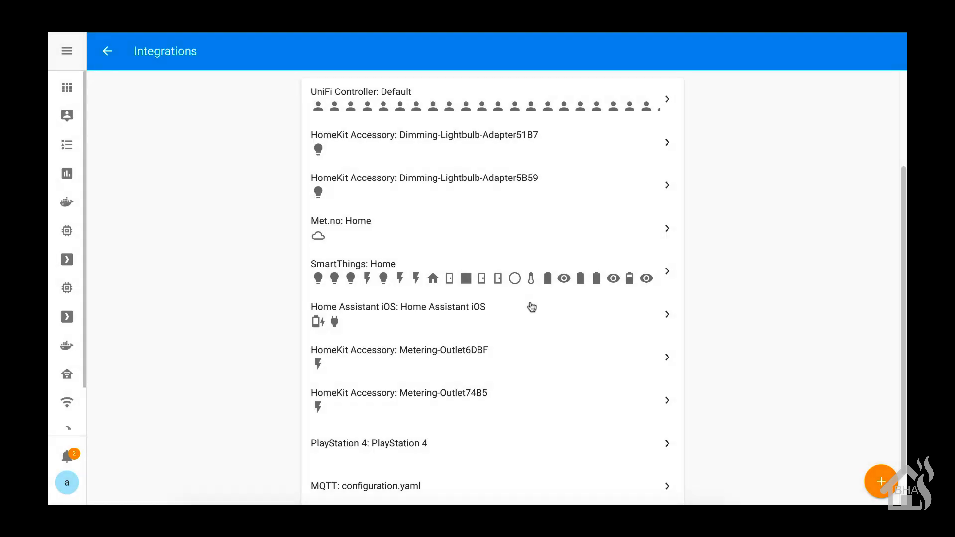
pyautogui.scroll(-3)
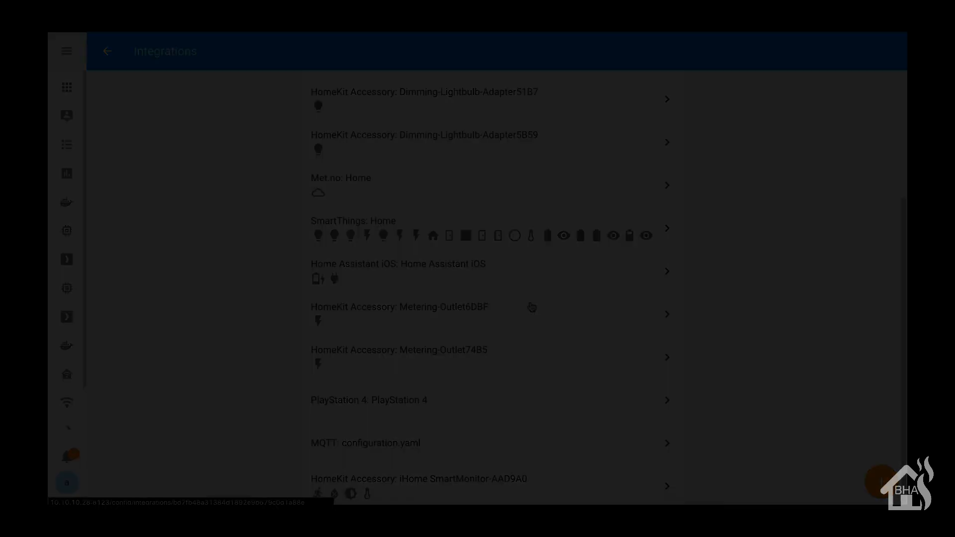
pyautogui.click(106, 50)
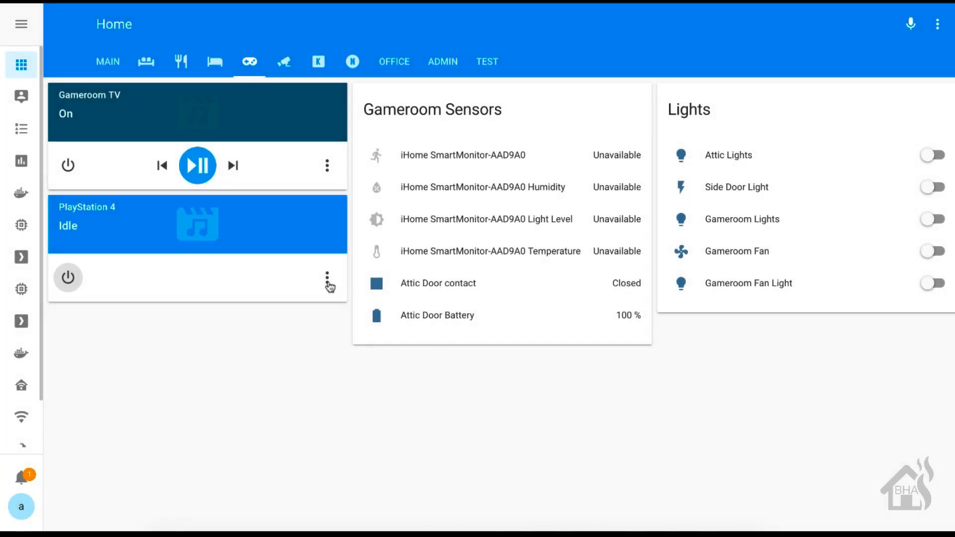
pyautogui.click(327, 277)
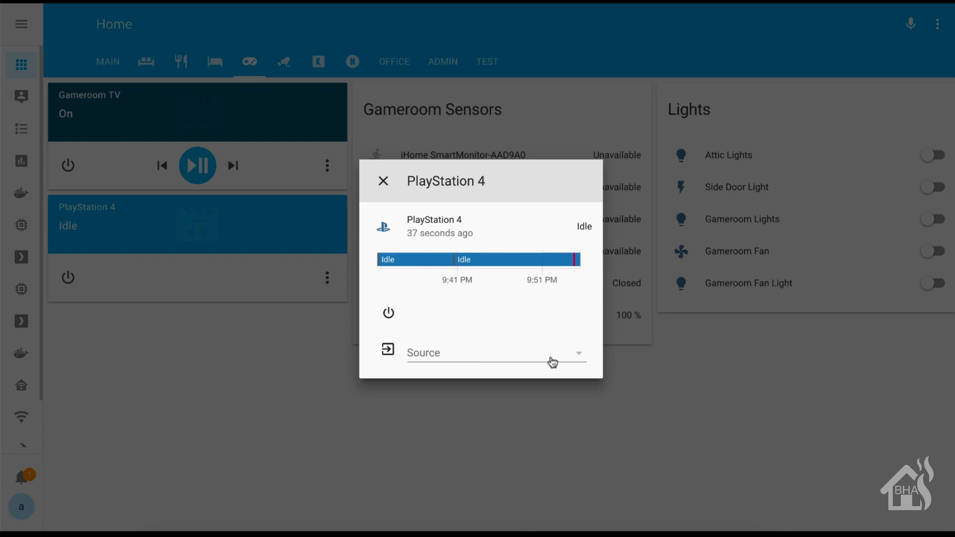
pyautogui.moveTo(406, 318)
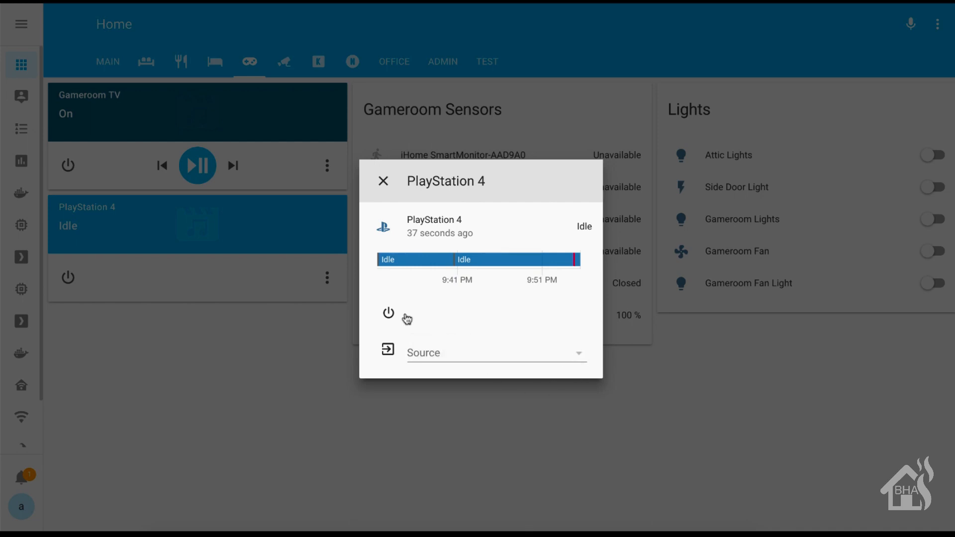
pyautogui.moveTo(289, 351)
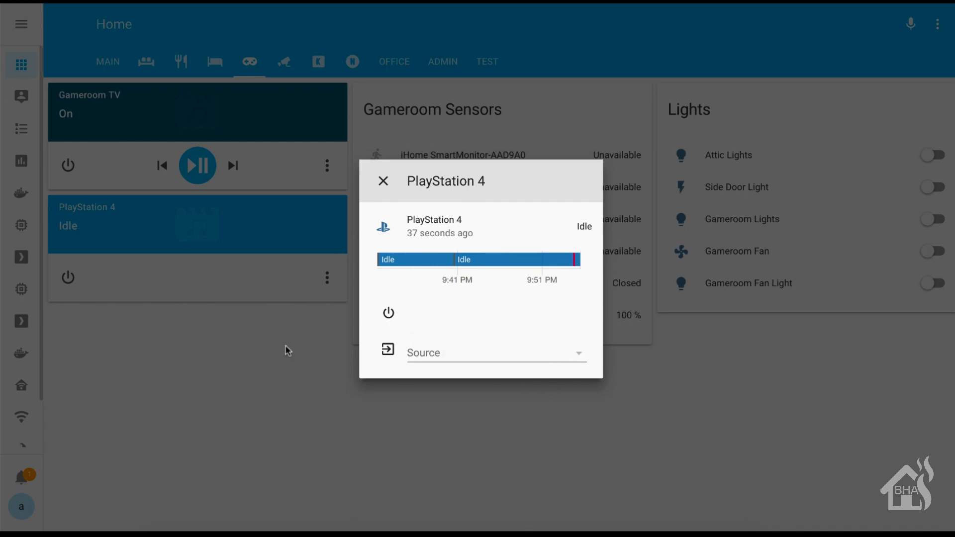
pyautogui.click(383, 181)
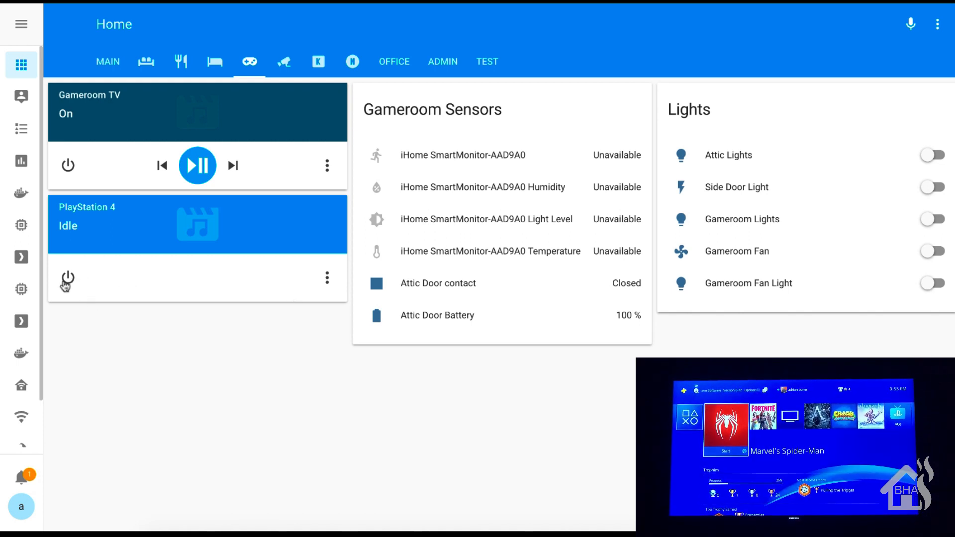
# Toggle the PlayStation 4 card's power button off and back on.
pyautogui.click(67, 279)
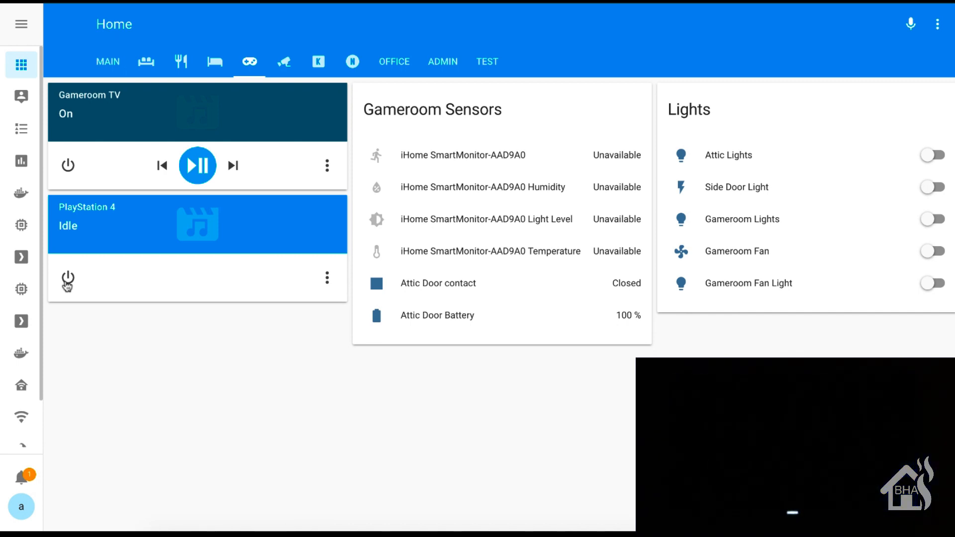
pyautogui.click(68, 278)
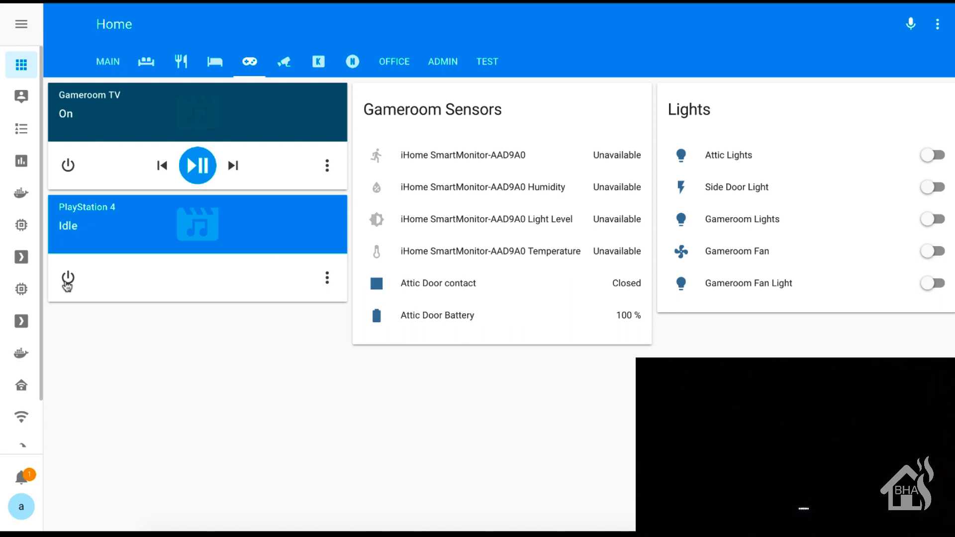
pyautogui.click(67, 278)
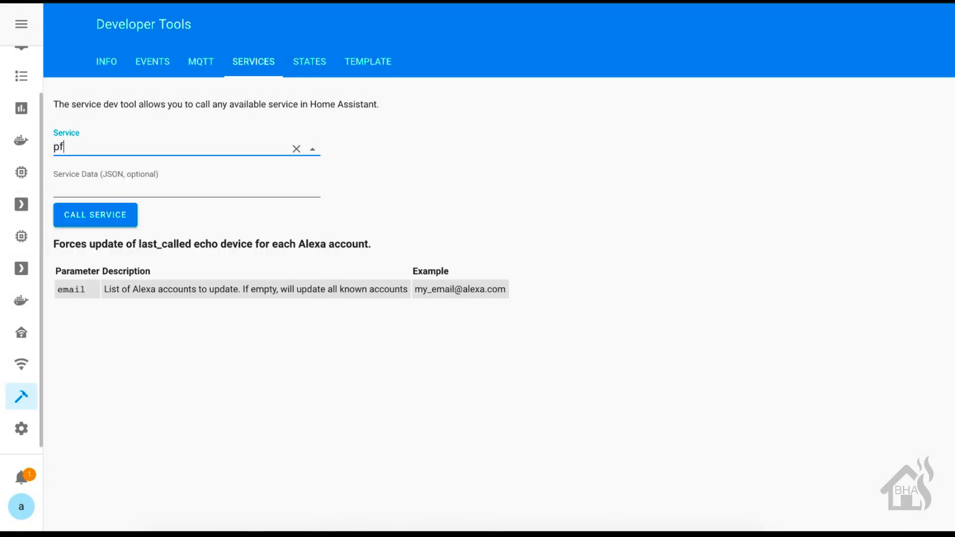
# Choose service ps4.send_command and search 'med' for the media_player.playstation_4 entity.
pyautogui.write('s4')
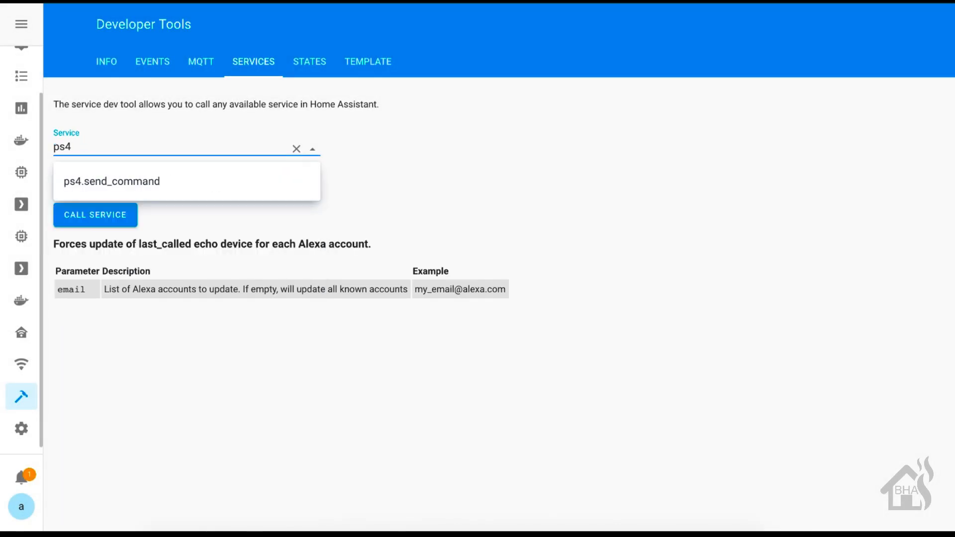
pyautogui.moveTo(201, 279)
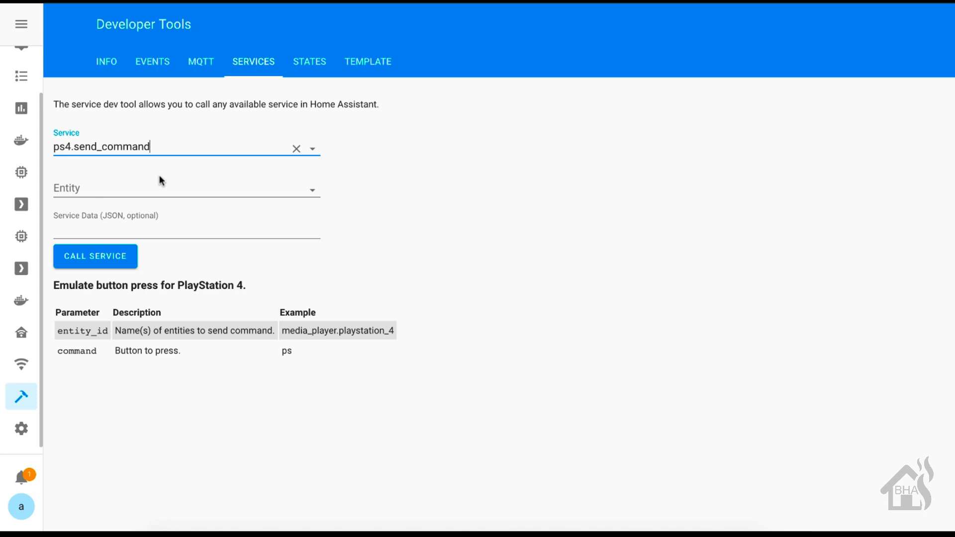
pyautogui.moveTo(177, 190)
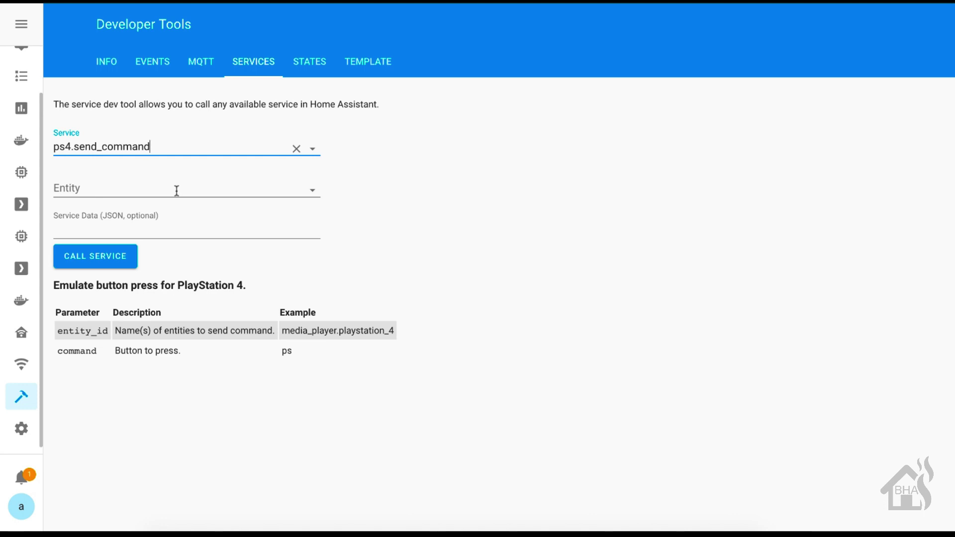
pyautogui.moveTo(341, 195)
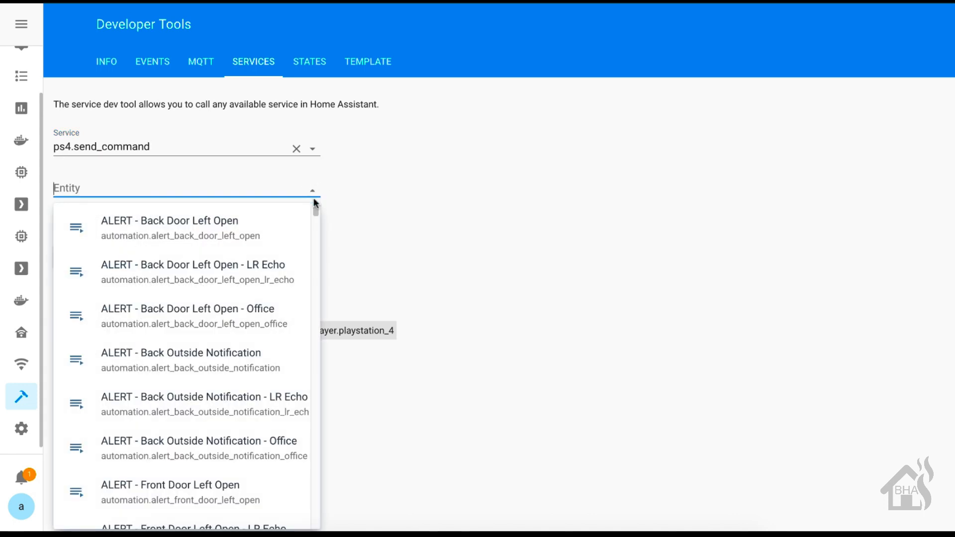
pyautogui.write('m')
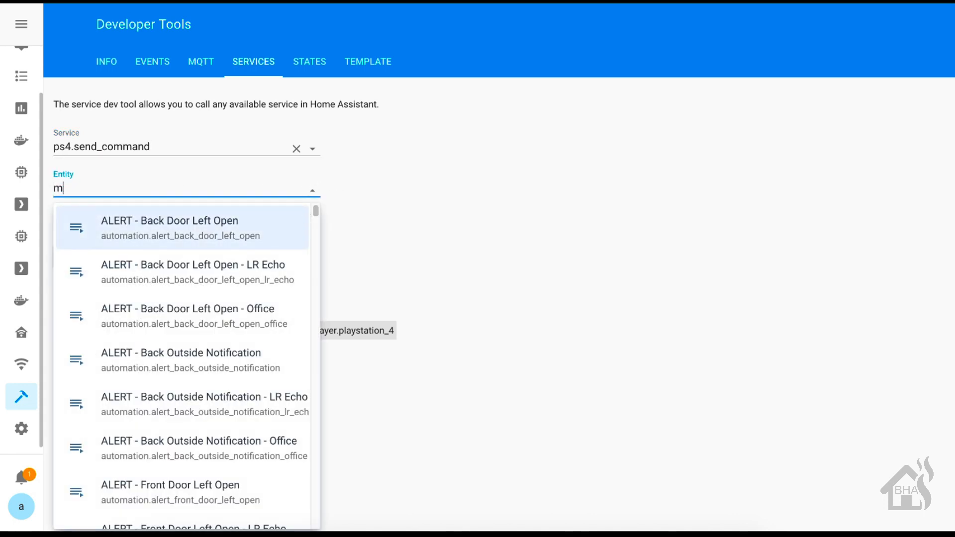
pyautogui.write('ed')
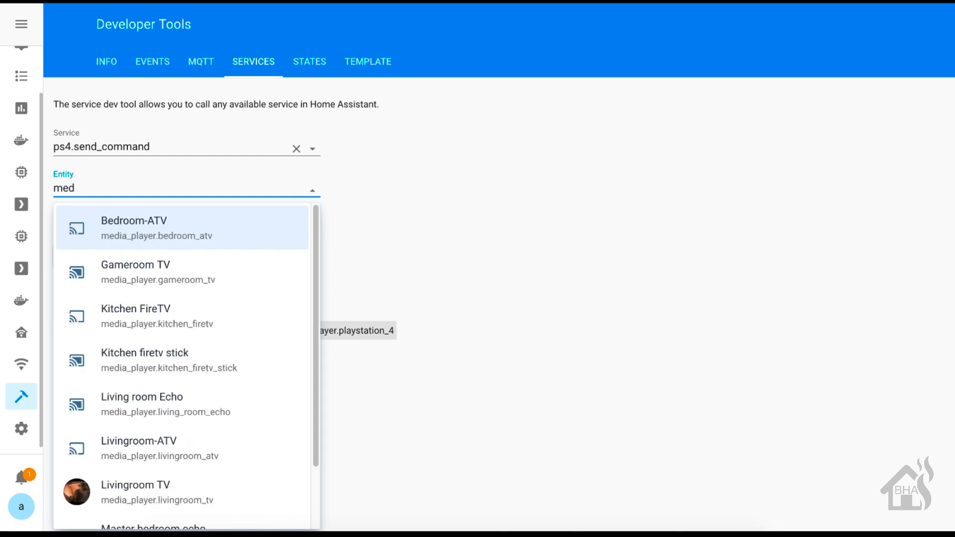
pyautogui.moveTo(254, 339)
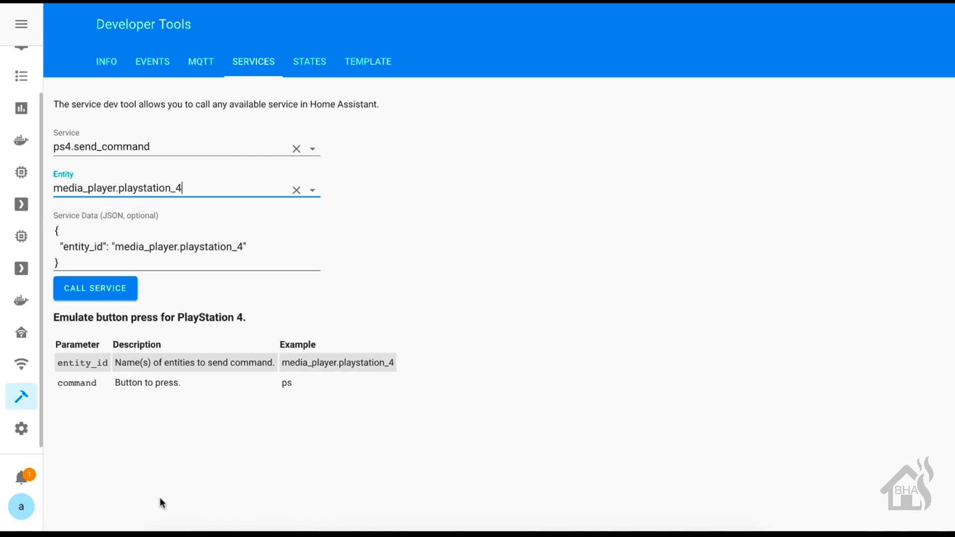
pyautogui.moveTo(140, 453)
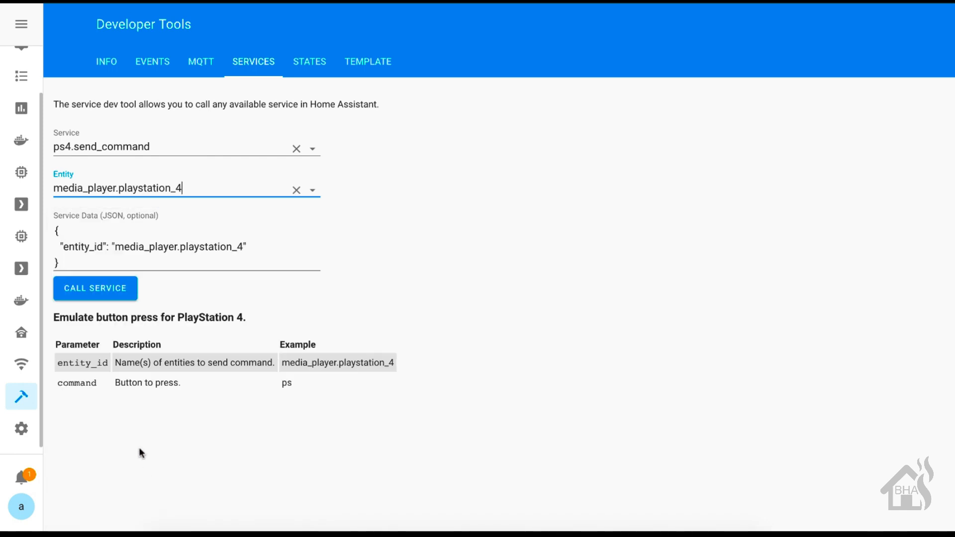
pyautogui.moveTo(267, 249)
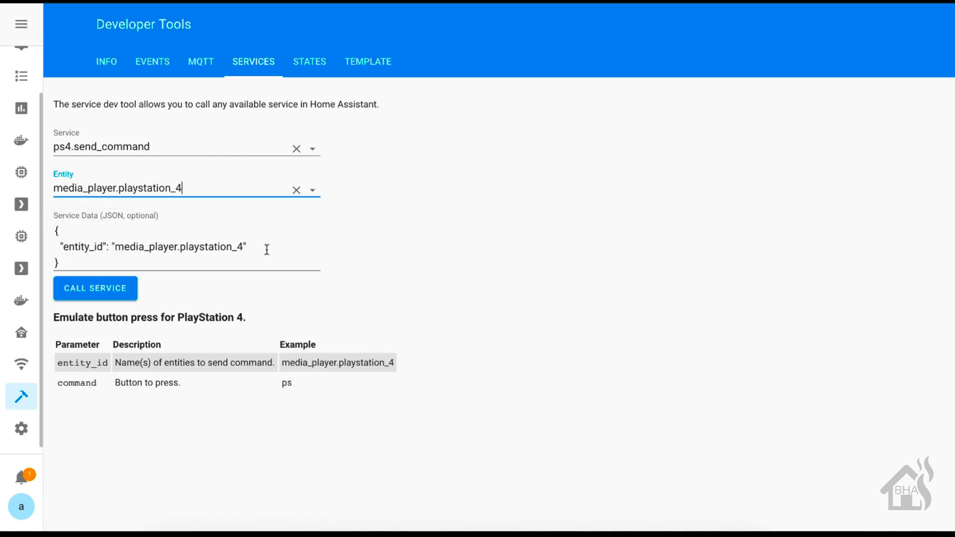
# Add "command": "left" to the service data JSON, then select left for replacement.
pyautogui.write(';')
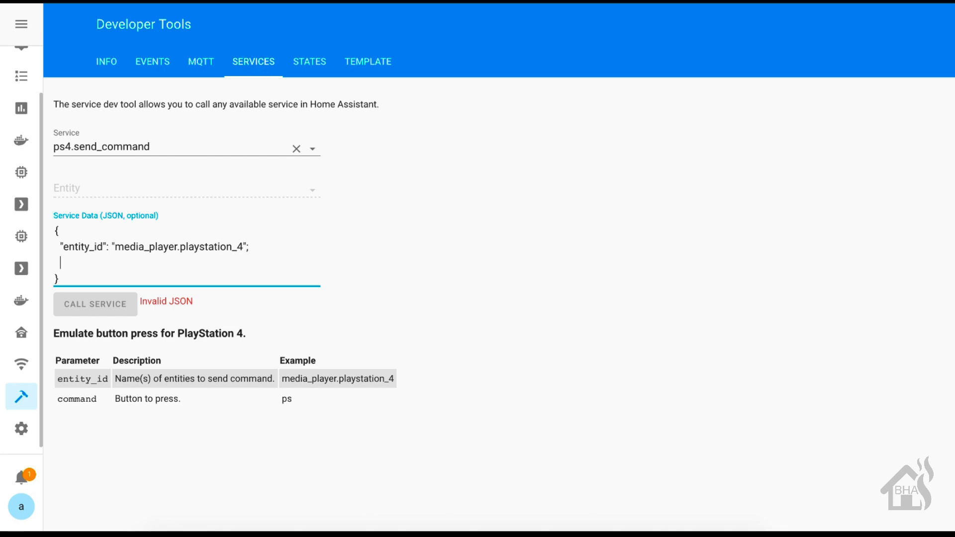
pyautogui.write('"command')
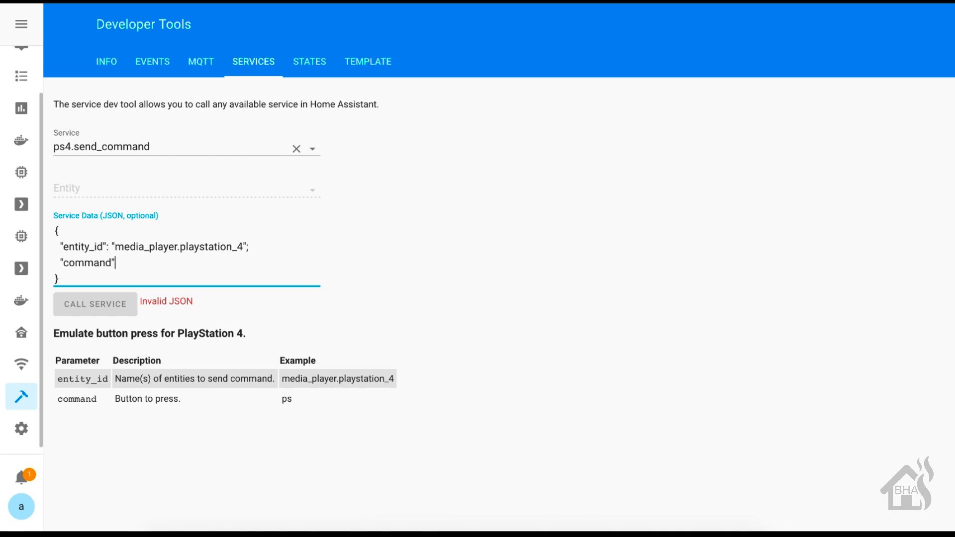
pyautogui.write(': "')
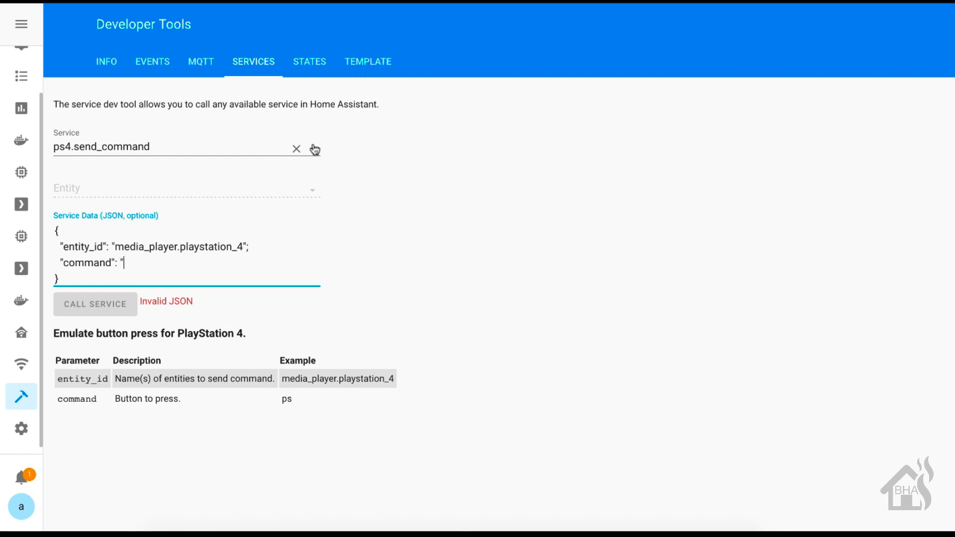
pyautogui.write('left"')
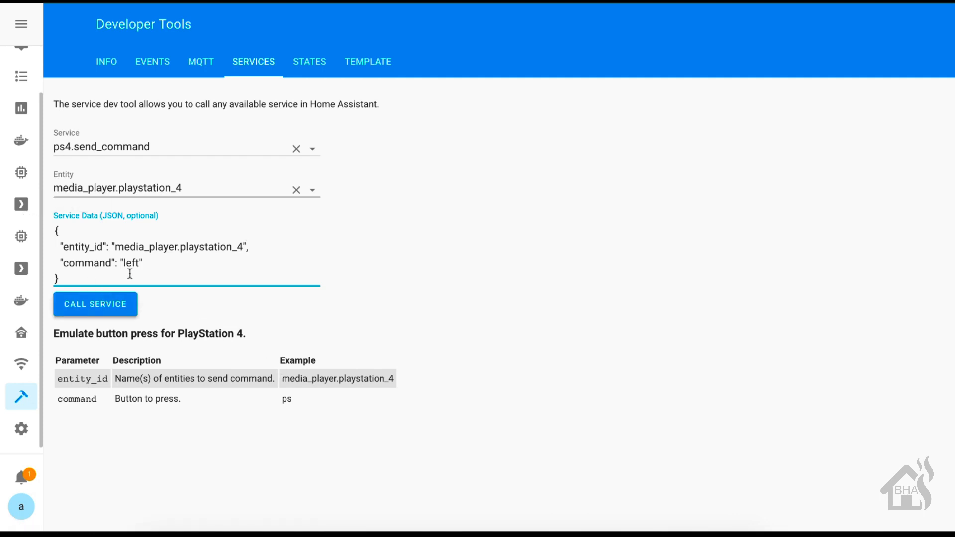
pyautogui.click(142, 262)
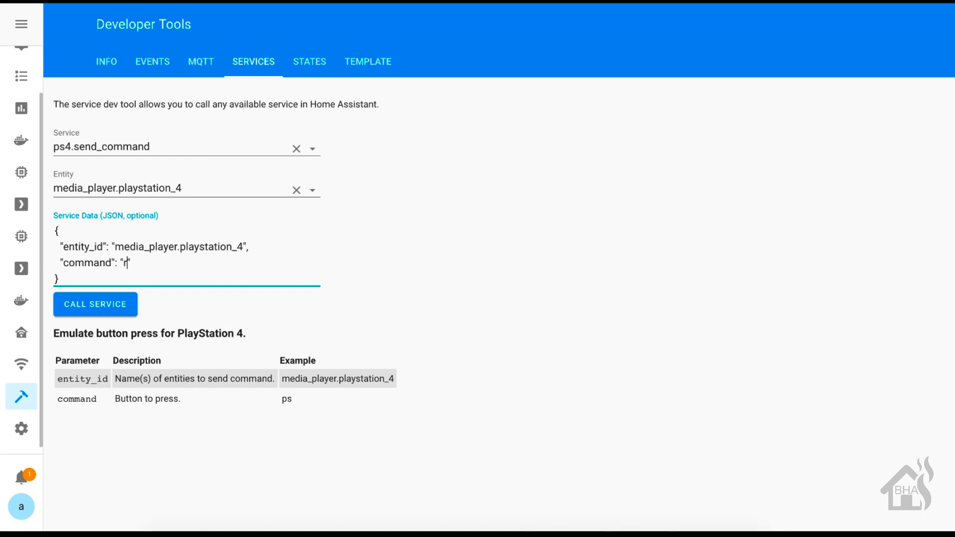
# Finish the value as "right" and call the service repeatedly, stepping the PS4 menu to SHAREfactory.
pyautogui.write('ight')
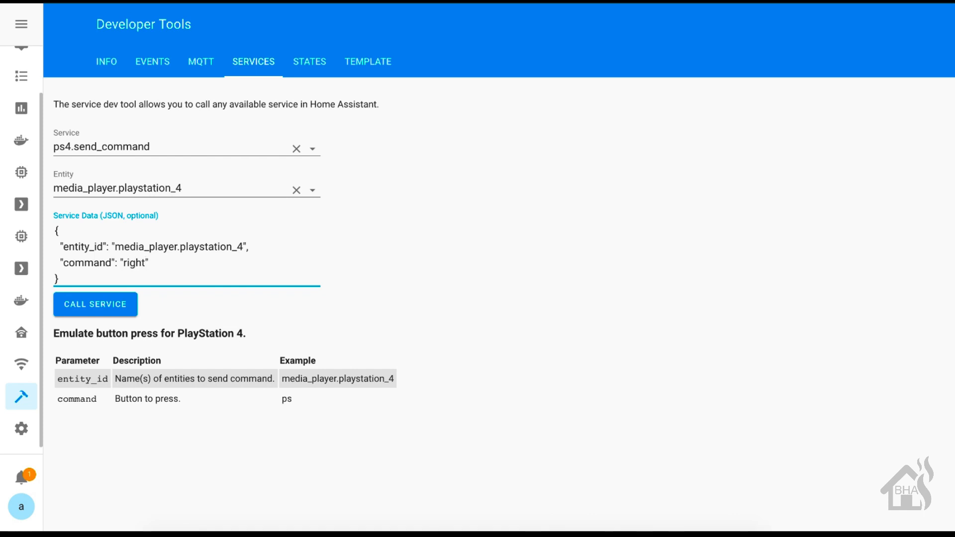
pyautogui.click(96, 305)
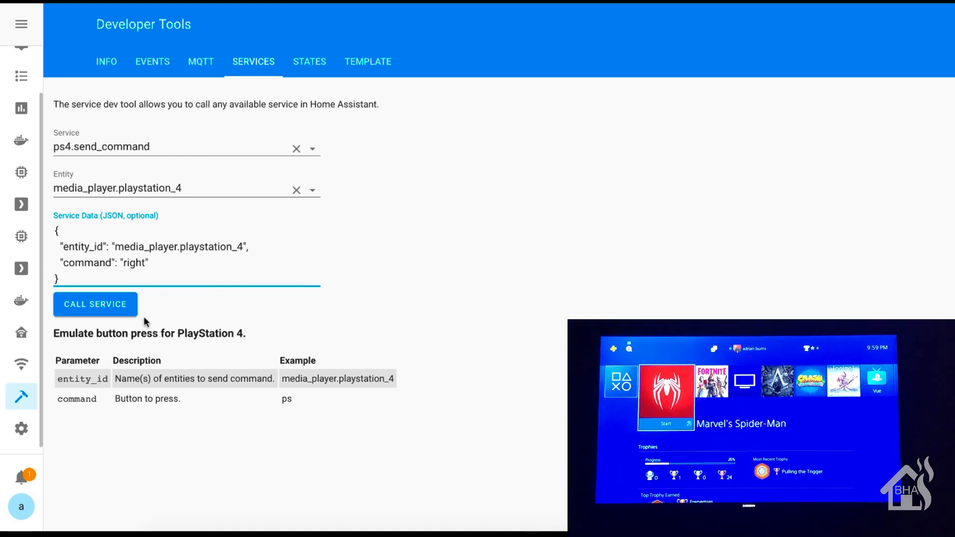
pyautogui.click(96, 305)
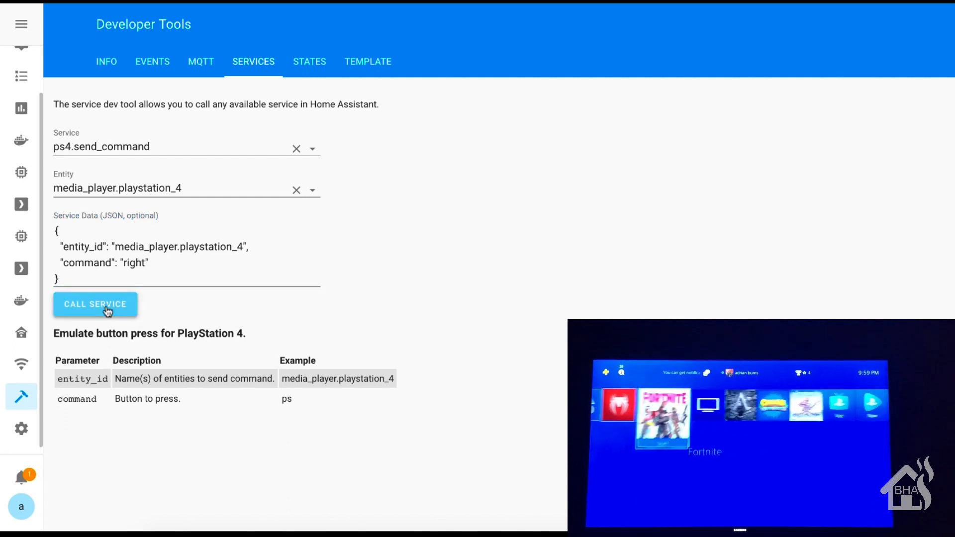
pyautogui.click(95, 305)
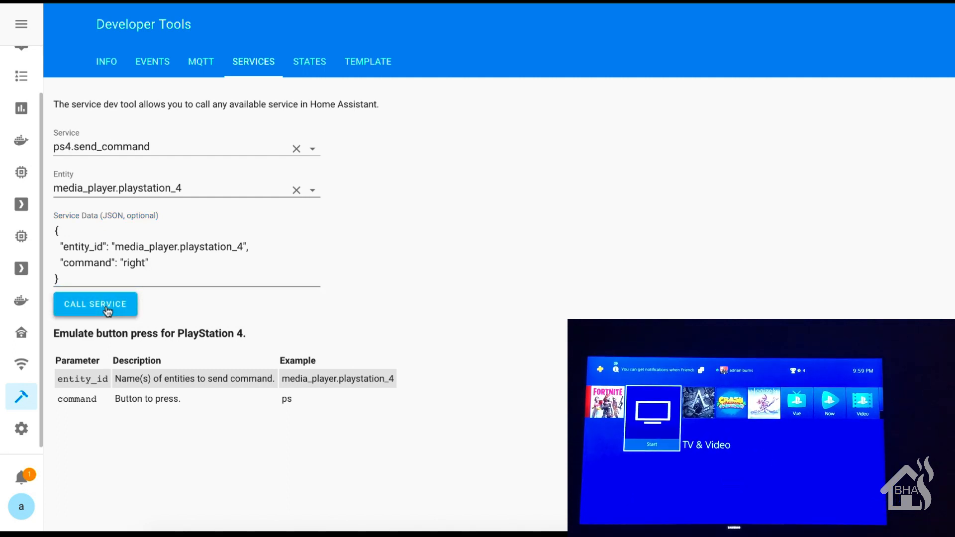
pyautogui.click(95, 304)
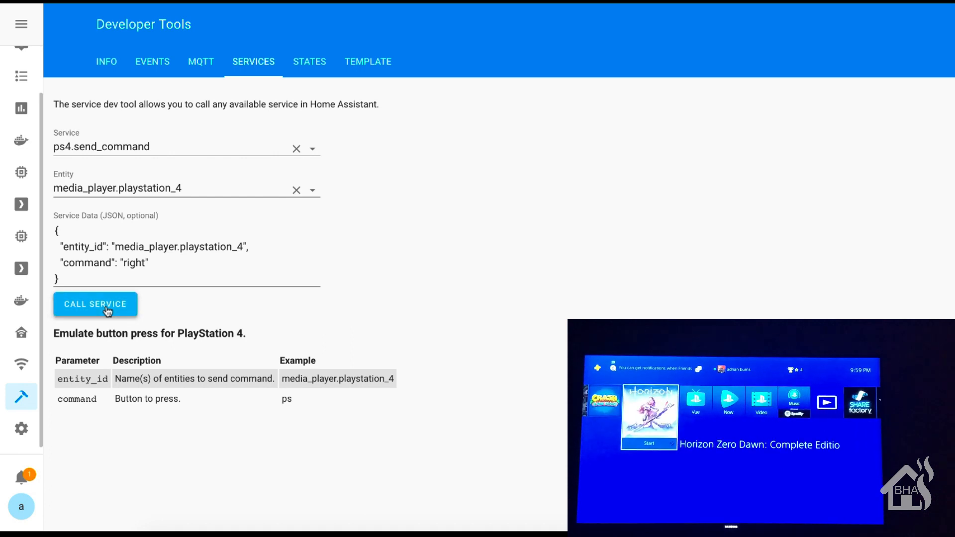
pyautogui.click(95, 305)
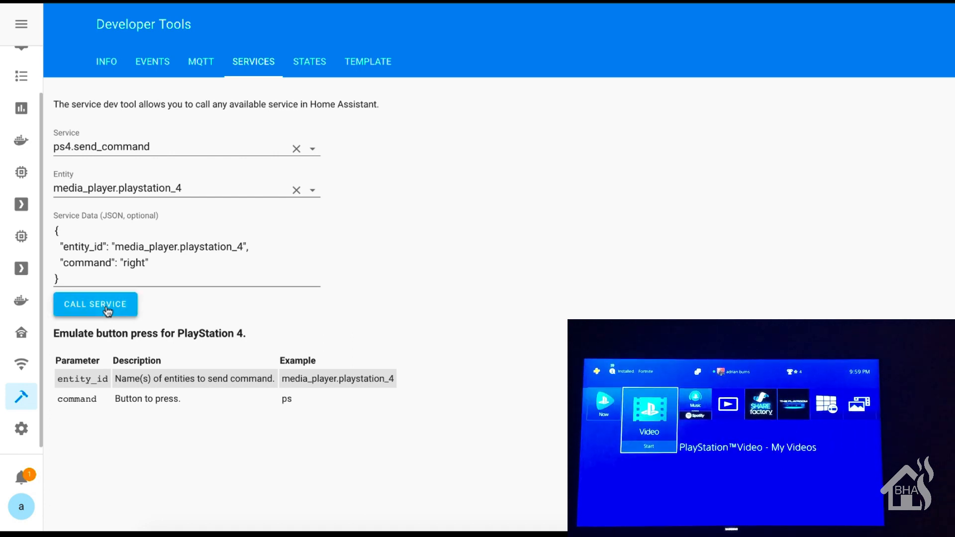
pyautogui.click(95, 305)
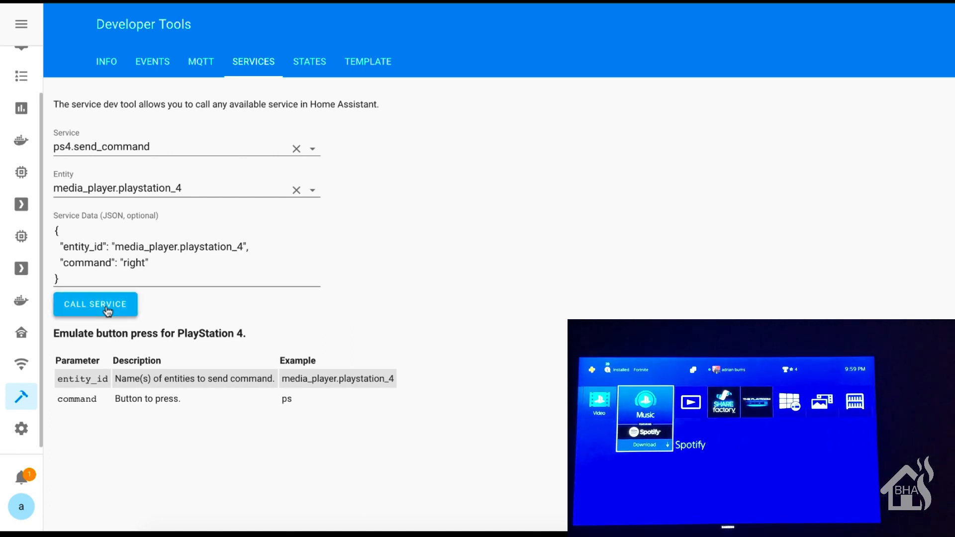
pyautogui.click(96, 304)
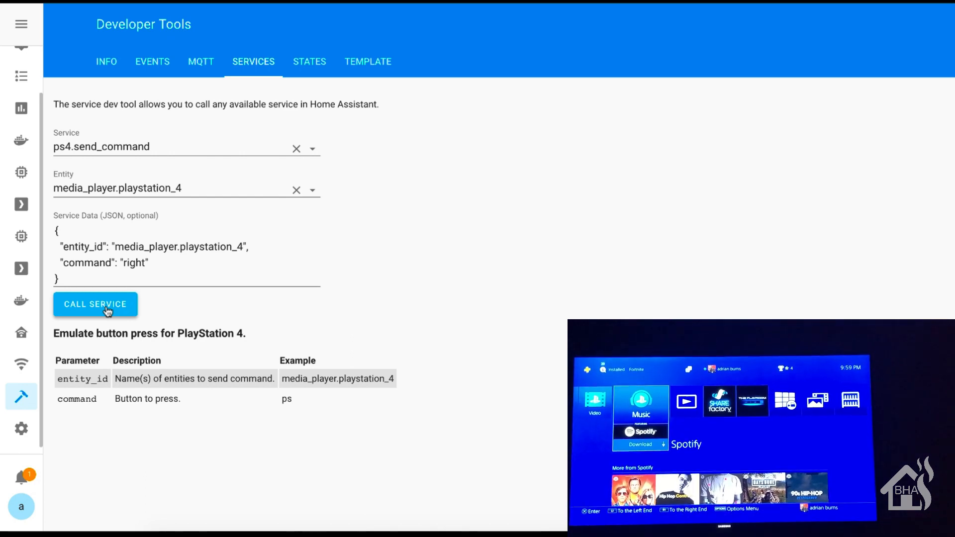
pyautogui.click(96, 305)
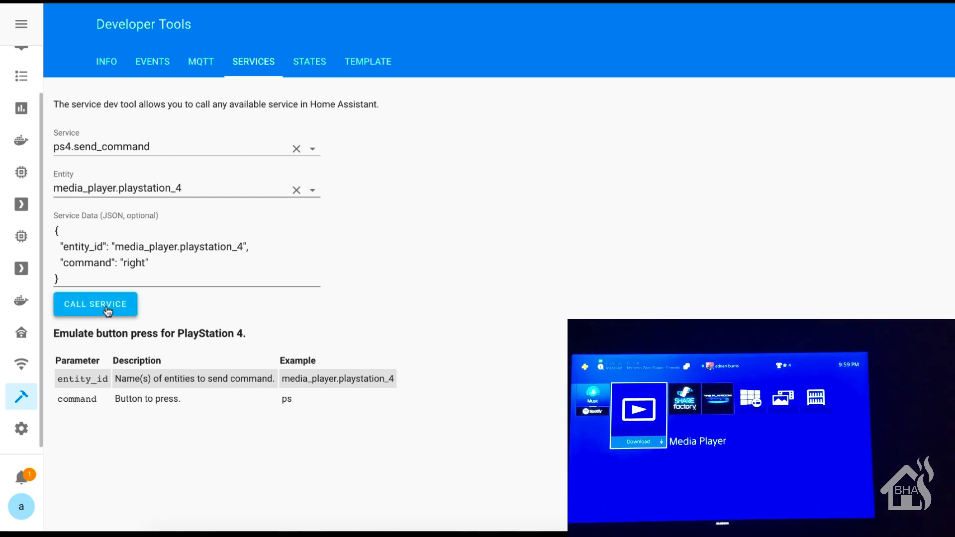
pyautogui.click(95, 305)
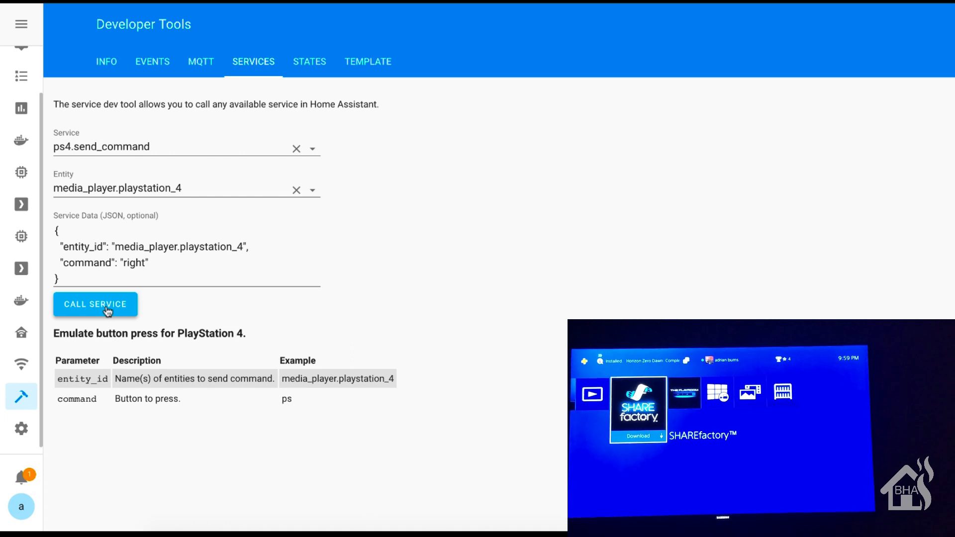
pyautogui.click(95, 305)
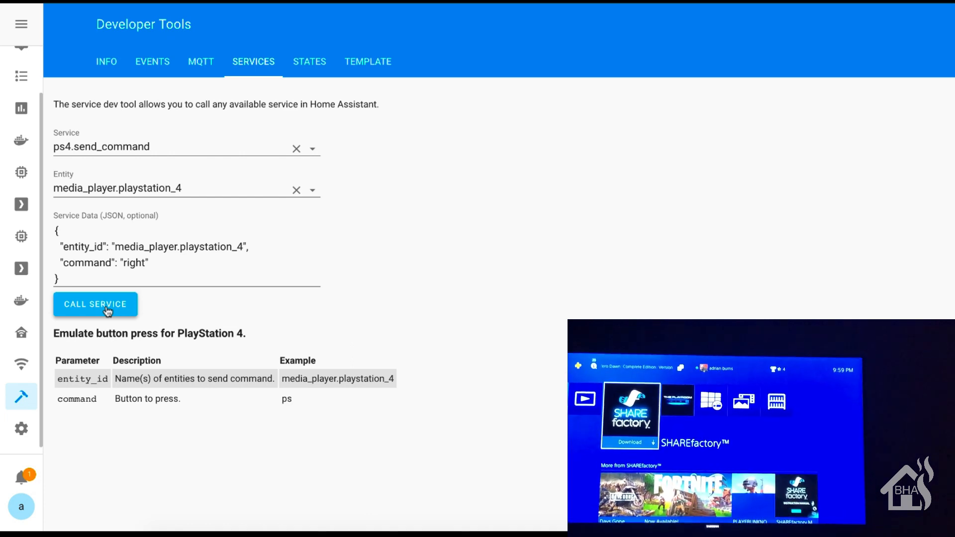
pyautogui.click(96, 304)
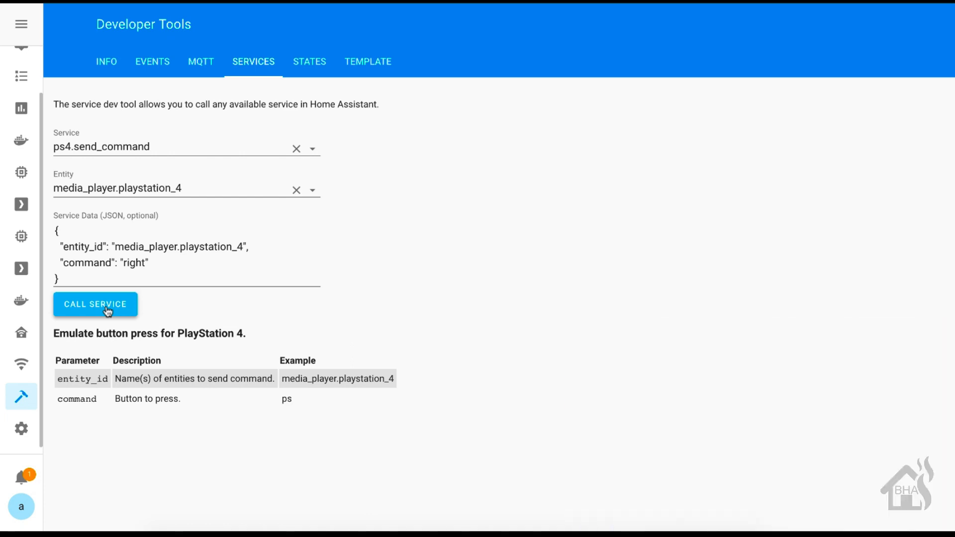